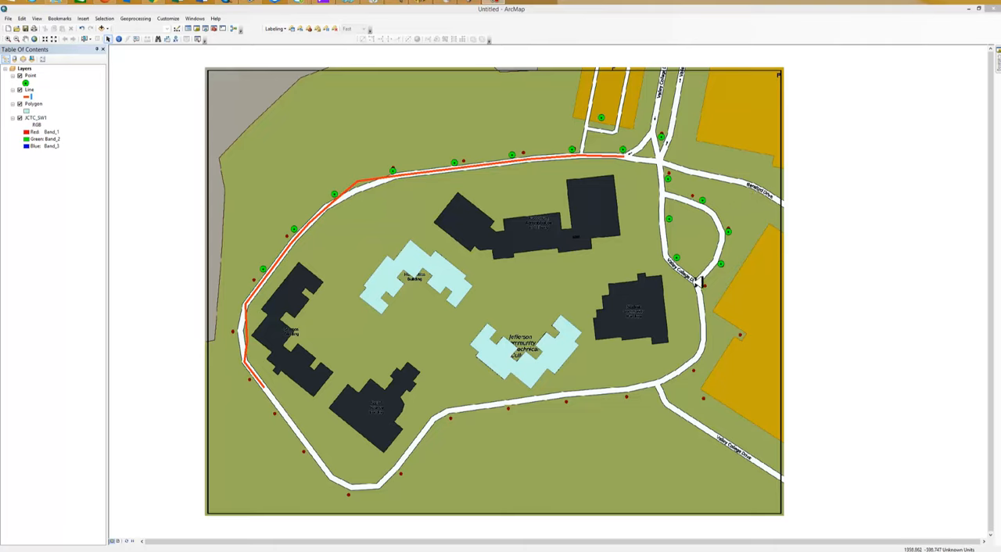
mouse_move(638, 118)
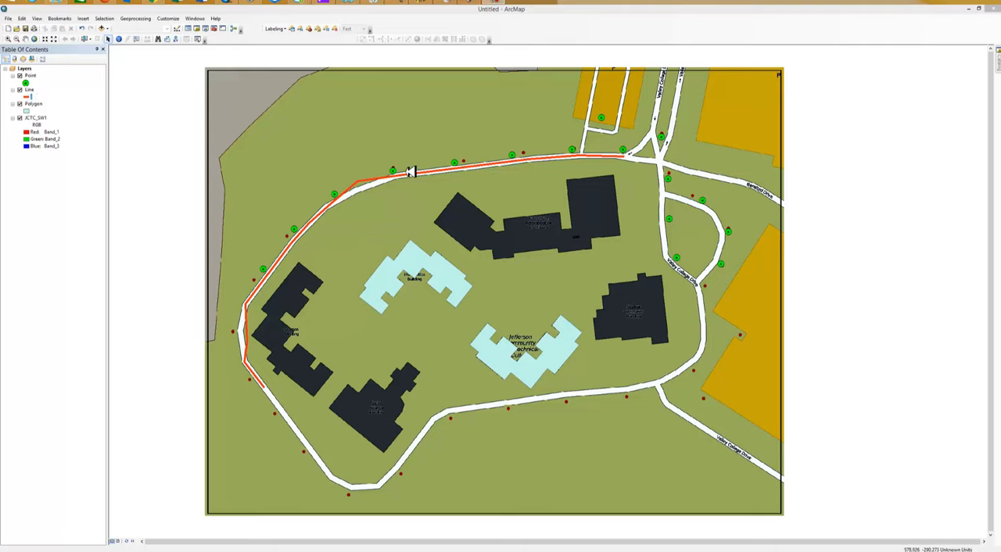
mouse_move(479, 164)
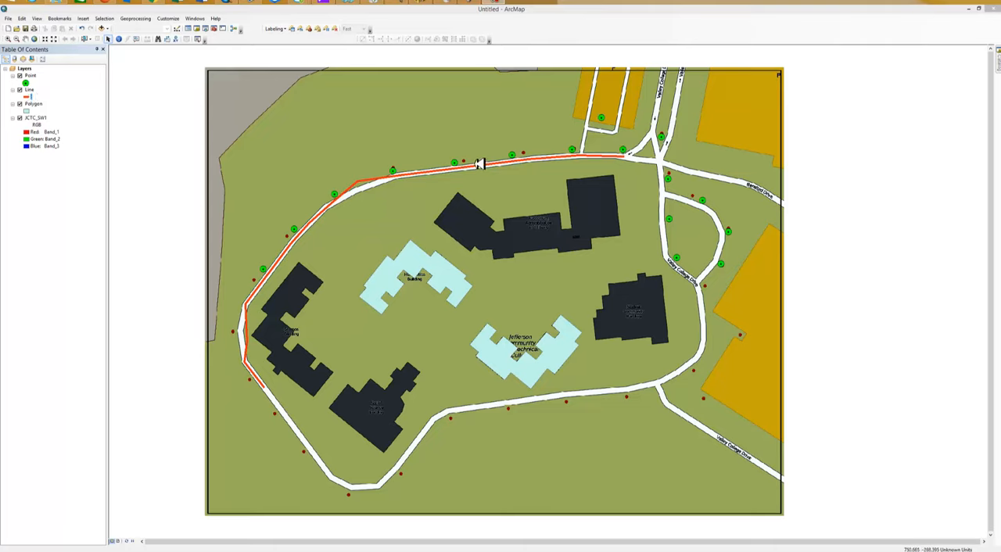
mouse_move(583, 449)
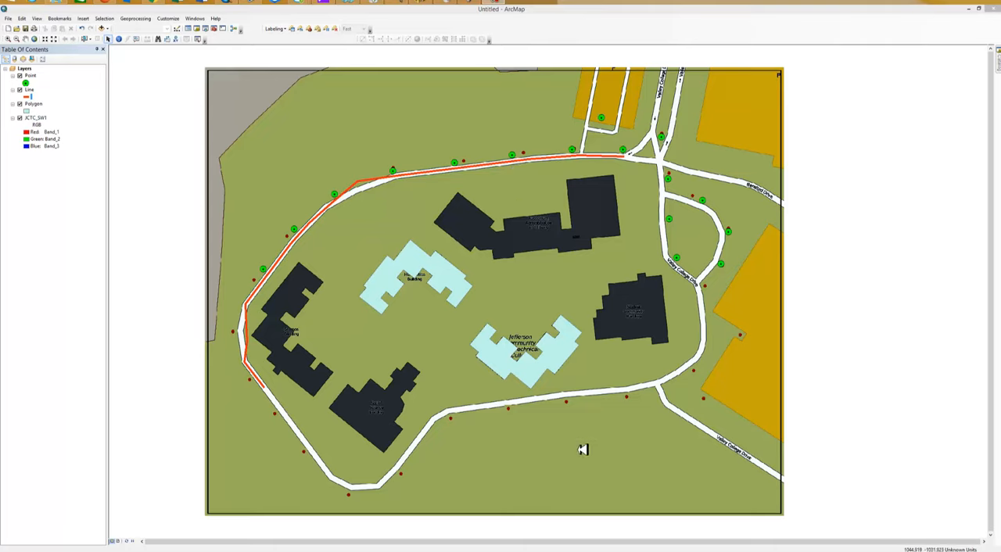
mouse_move(330, 151)
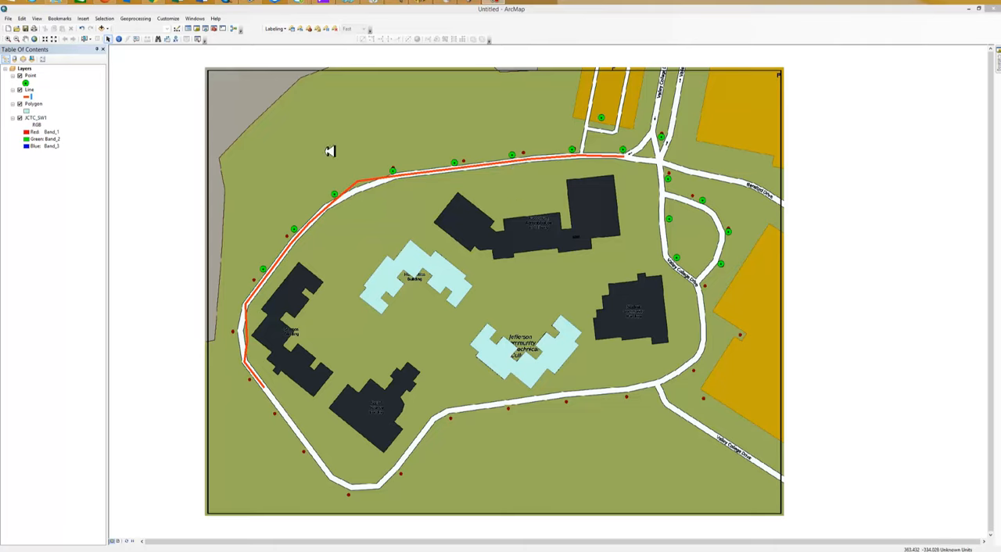
mouse_move(741, 117)
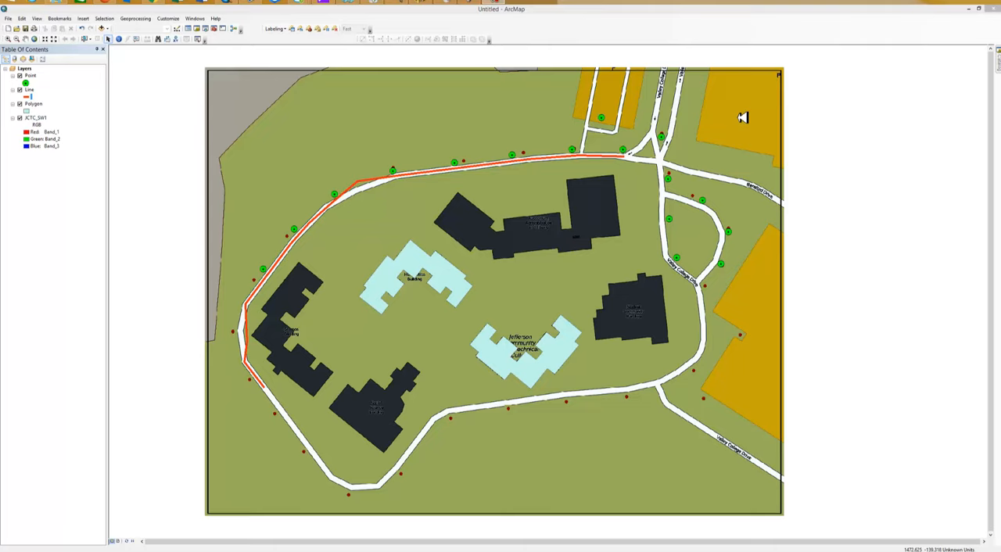
mouse_move(613, 312)
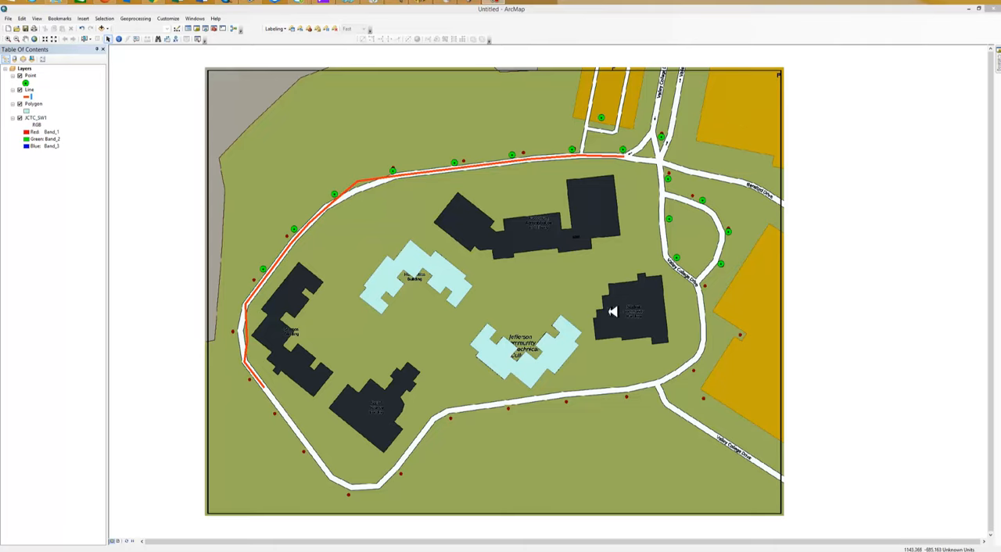
mouse_move(600, 160)
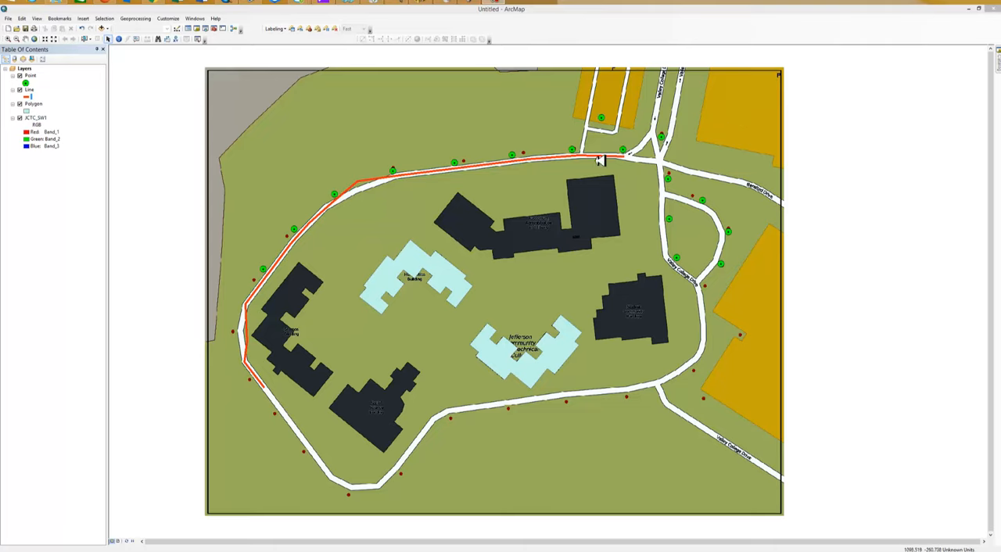
mouse_move(589, 212)
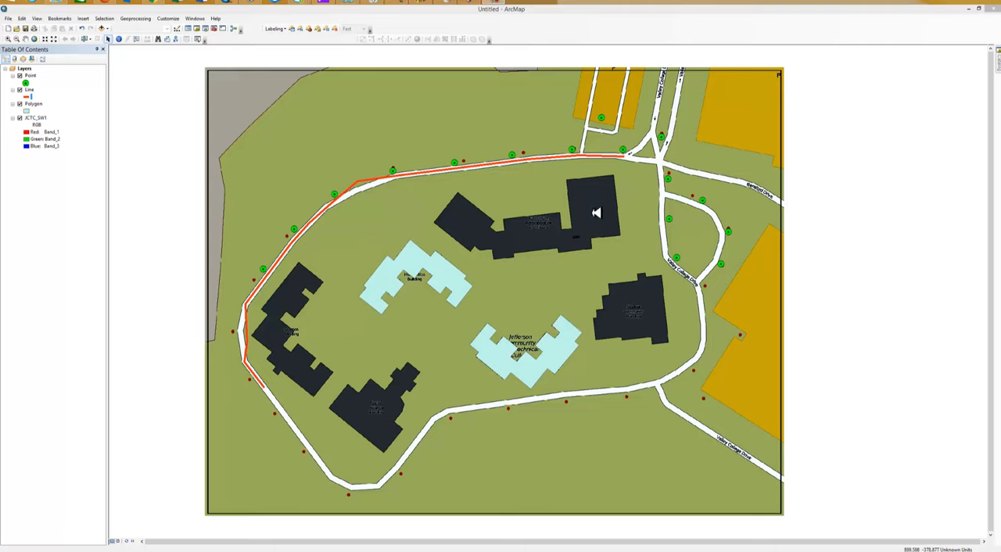
mouse_move(608, 260)
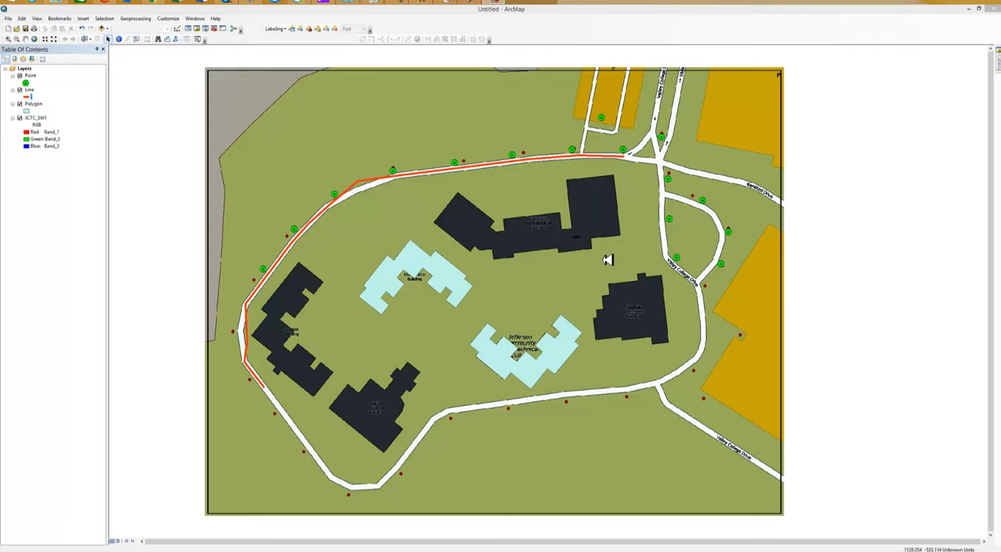
mouse_move(490, 201)
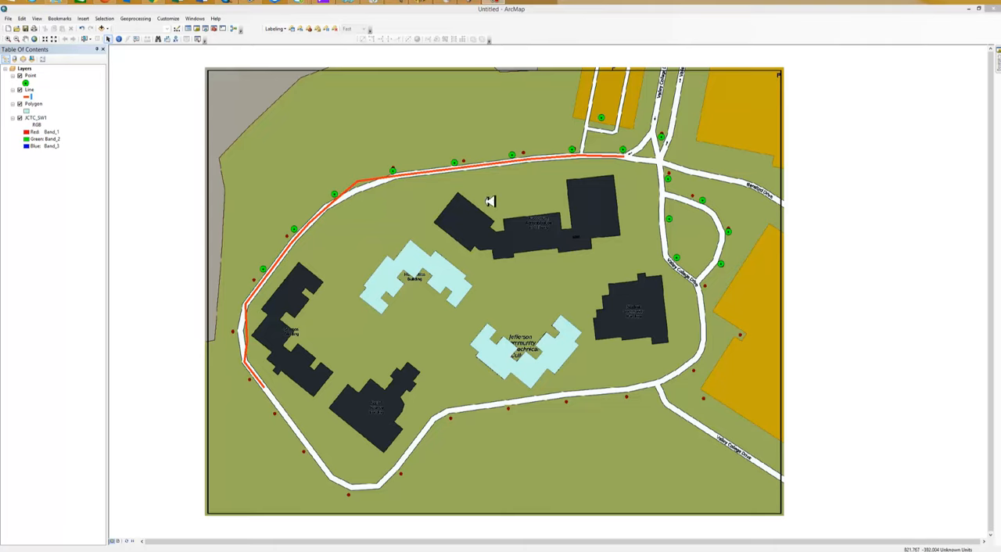
mouse_move(467, 182)
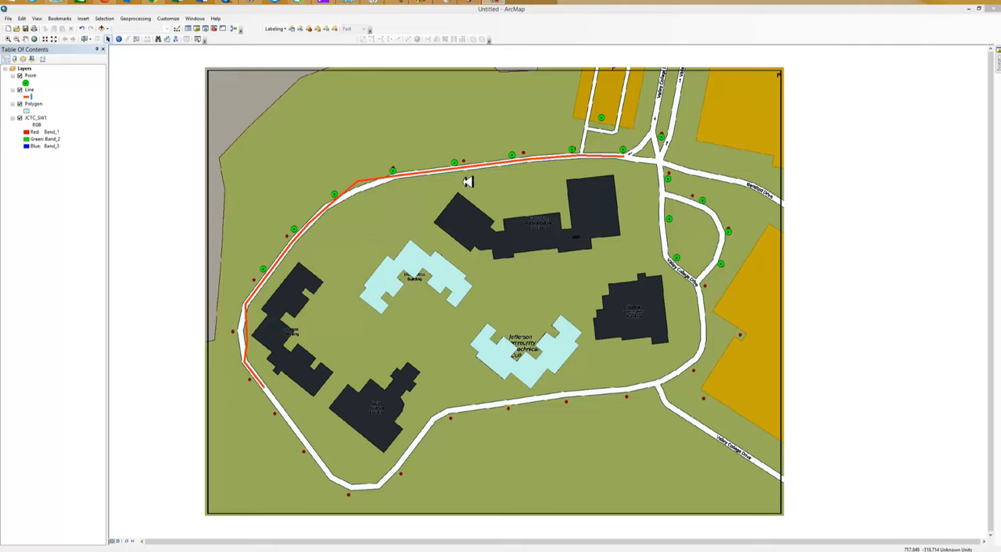
mouse_move(540, 178)
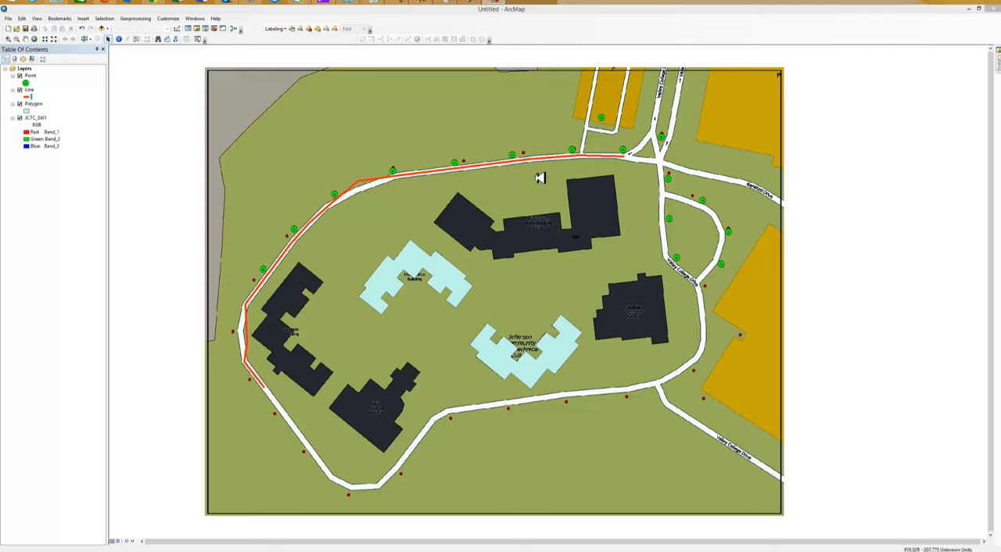
mouse_move(457, 162)
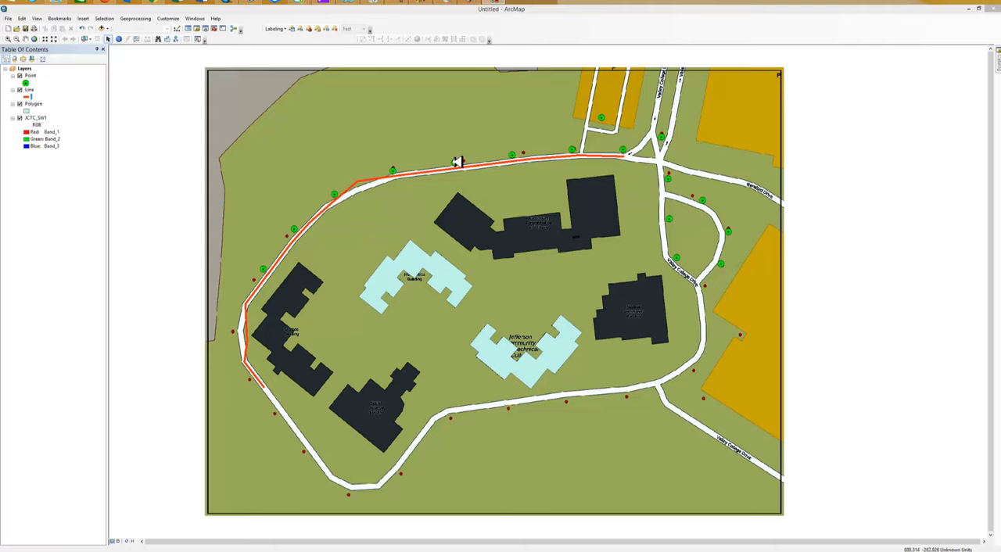
mouse_move(470, 162)
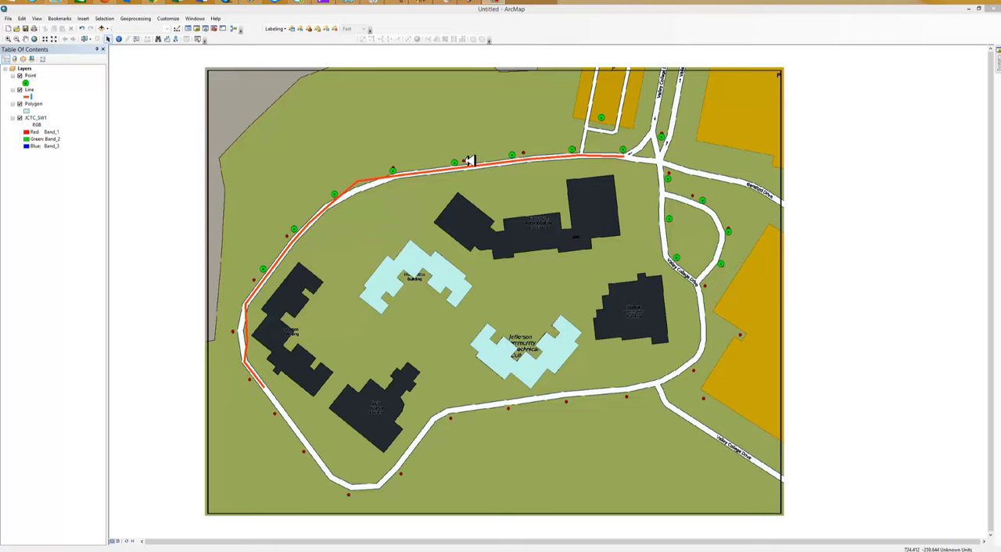
mouse_move(456, 163)
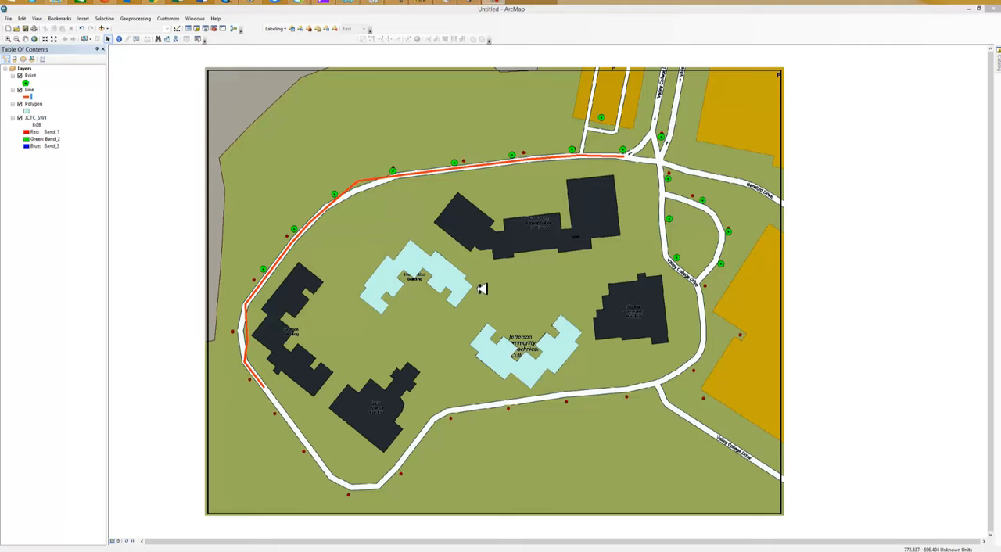
mouse_move(395, 176)
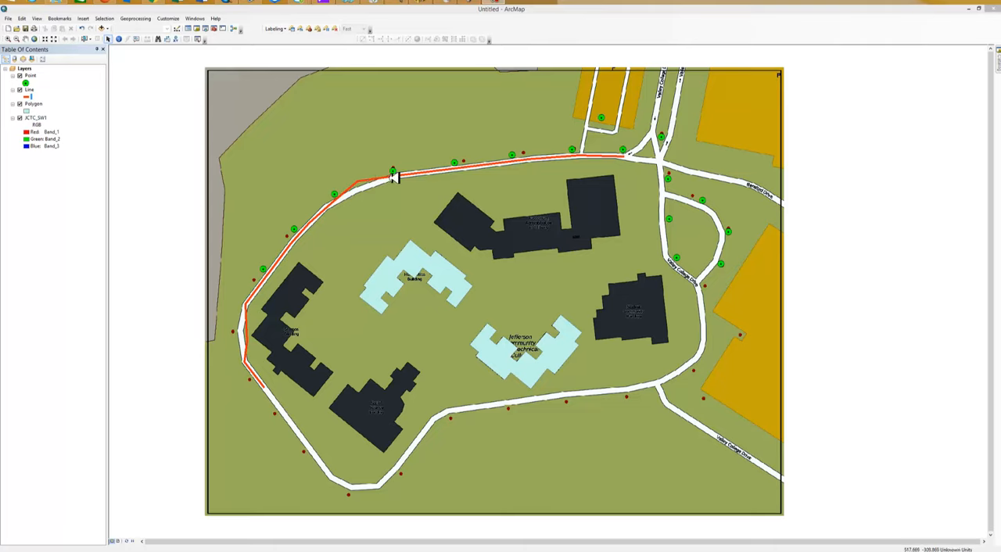
mouse_move(245, 323)
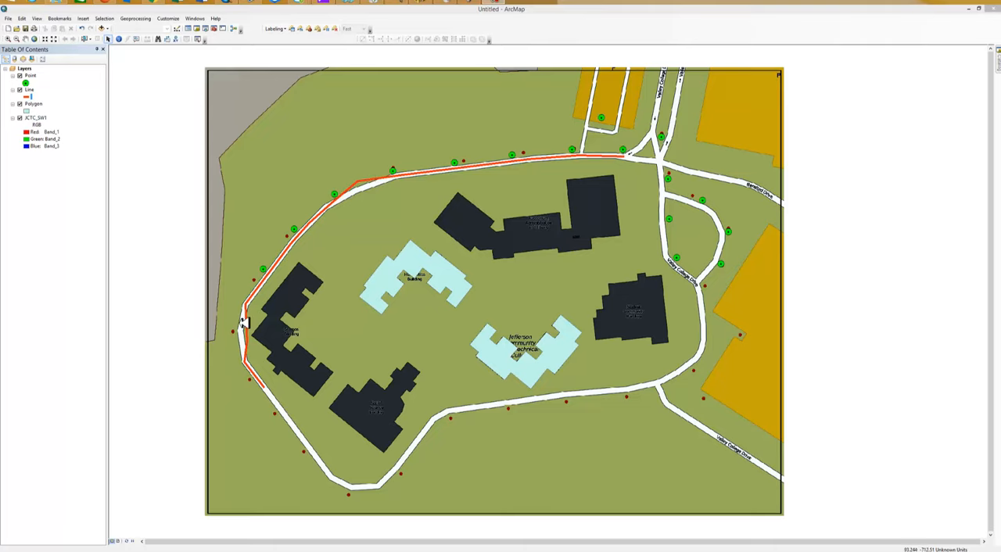
mouse_move(506, 235)
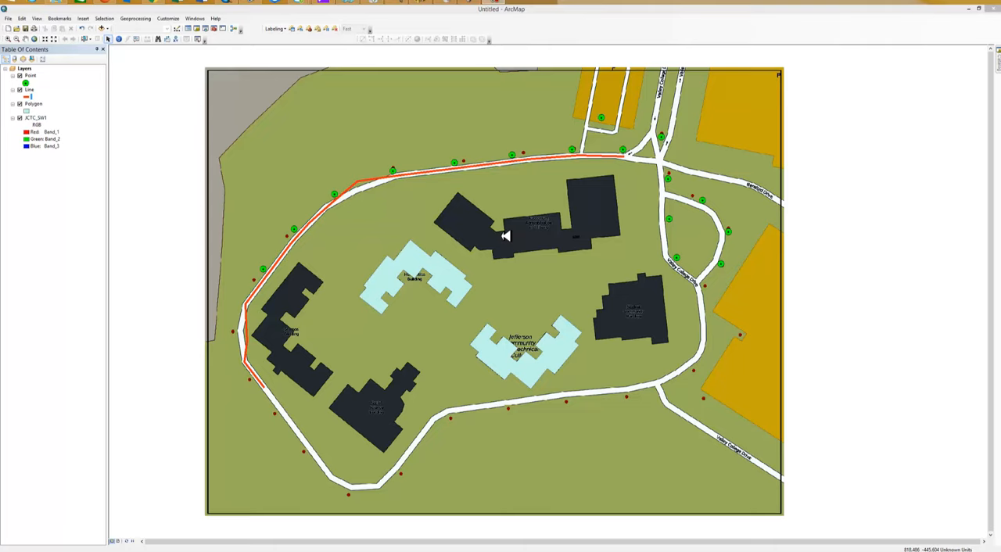
mouse_move(506, 267)
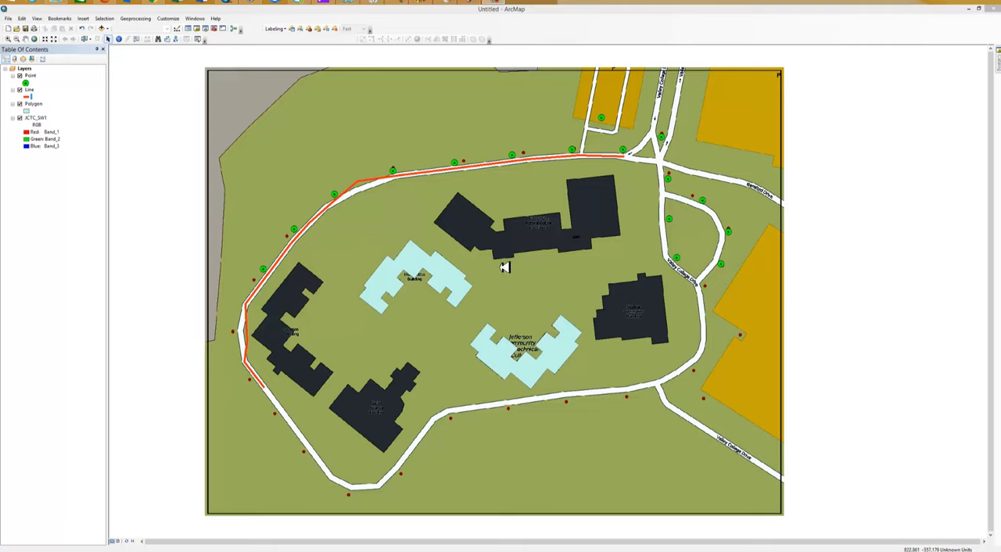
mouse_move(615, 421)
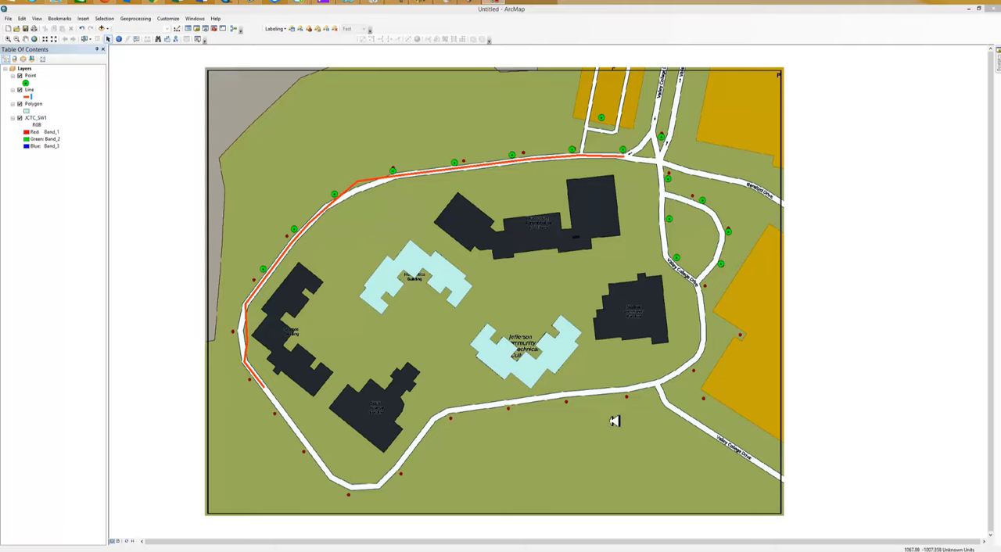
mouse_move(482, 417)
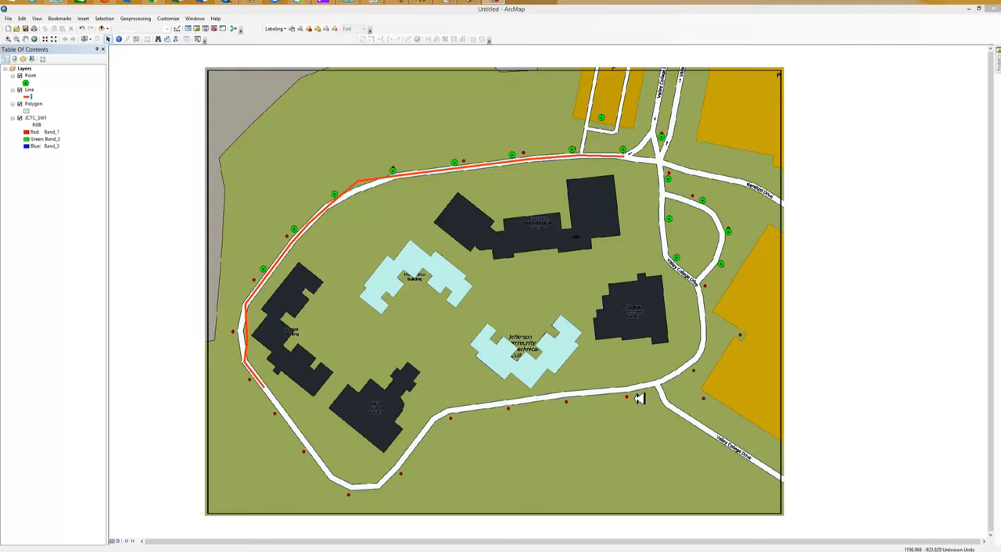
mouse_move(591, 203)
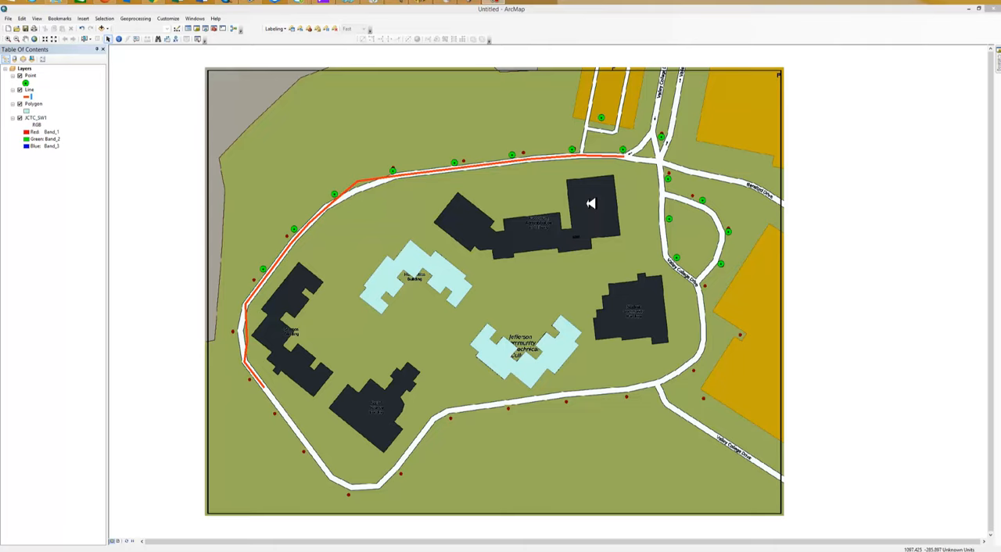
mouse_move(594, 347)
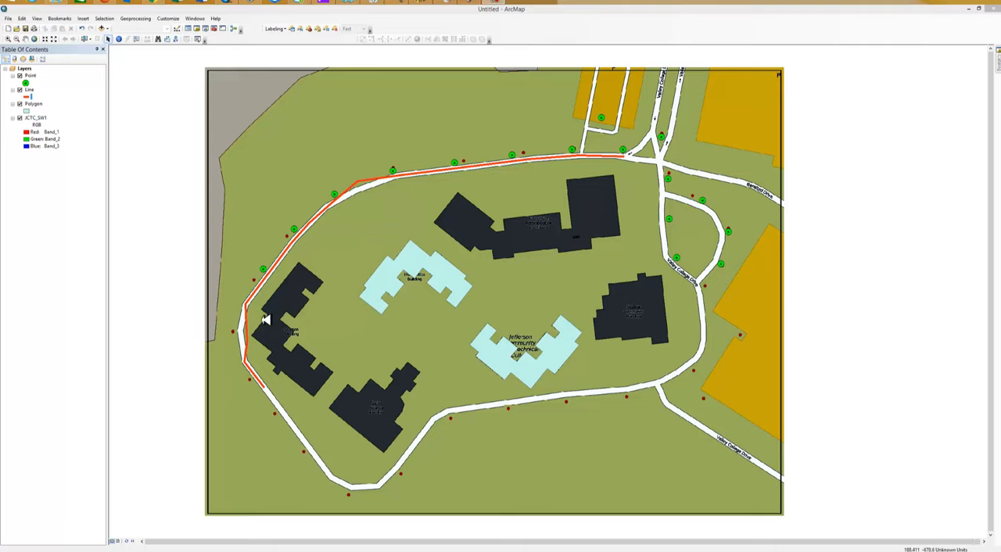
mouse_move(493, 383)
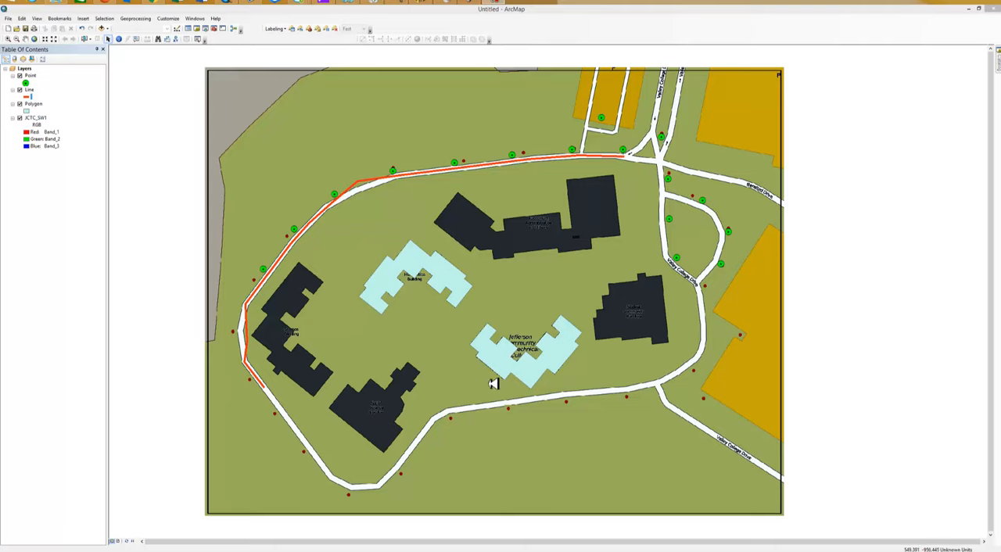
mouse_move(321, 262)
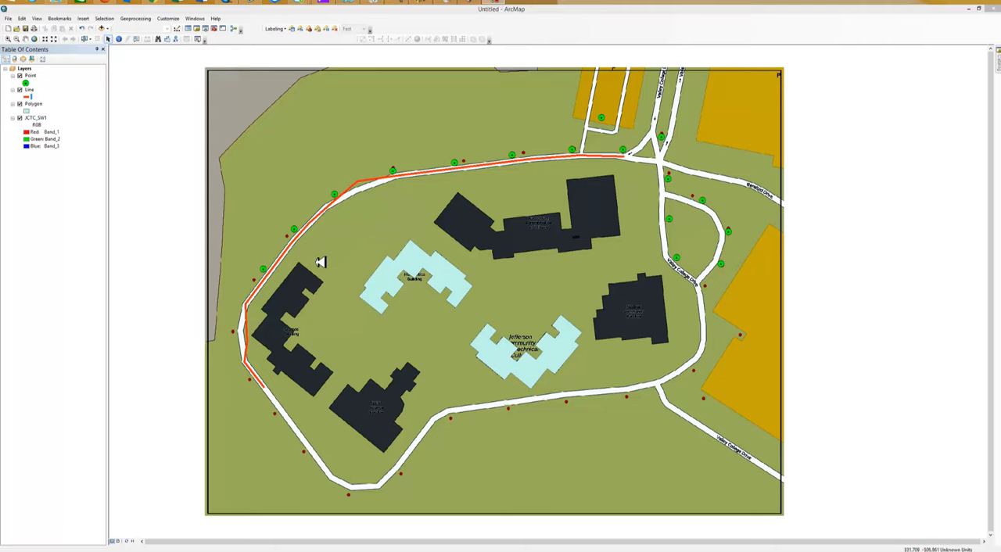
mouse_move(378, 399)
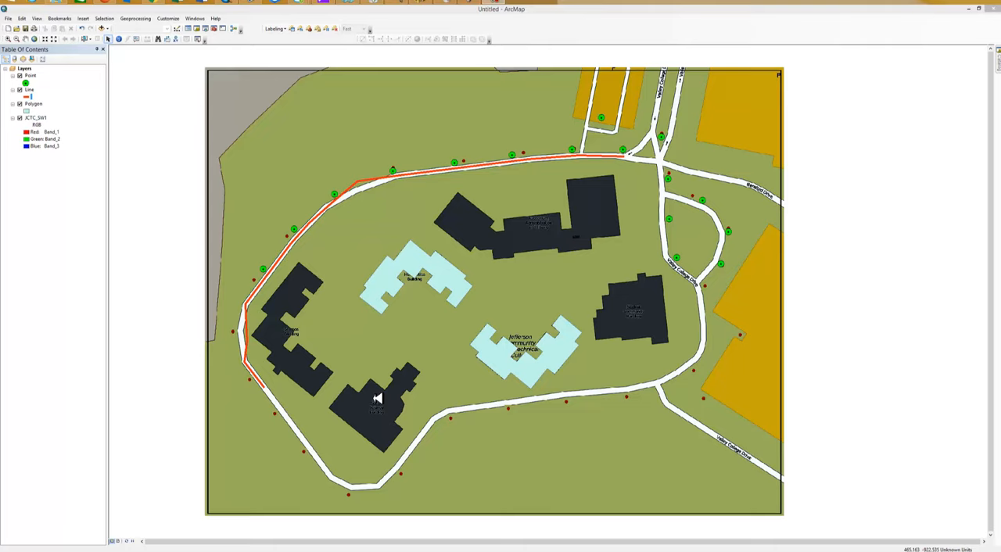
mouse_move(393, 381)
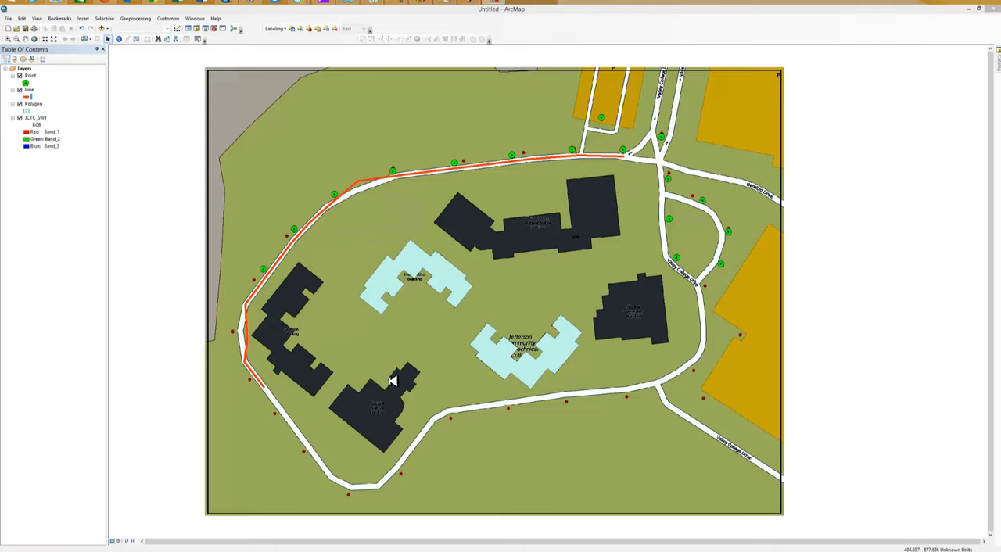
mouse_move(391, 430)
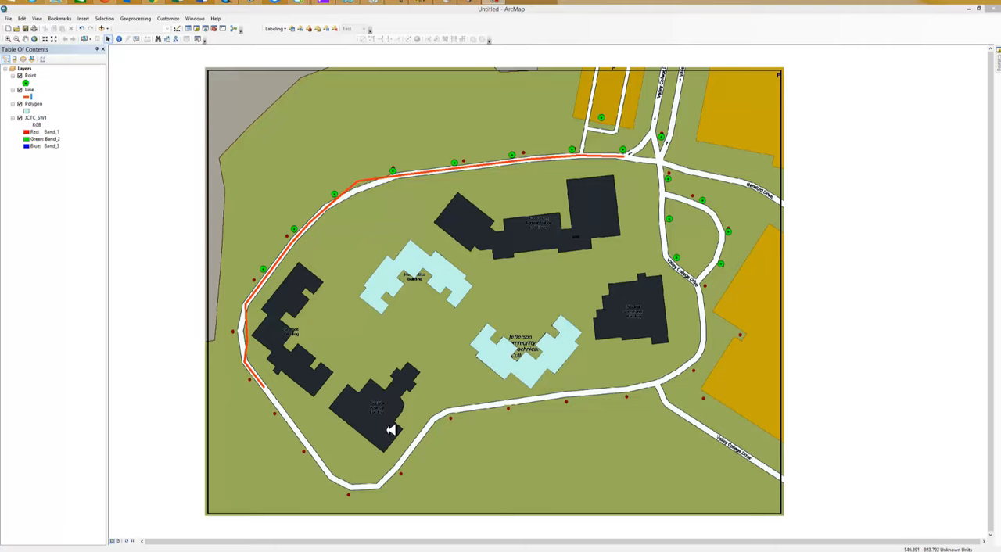
mouse_move(314, 473)
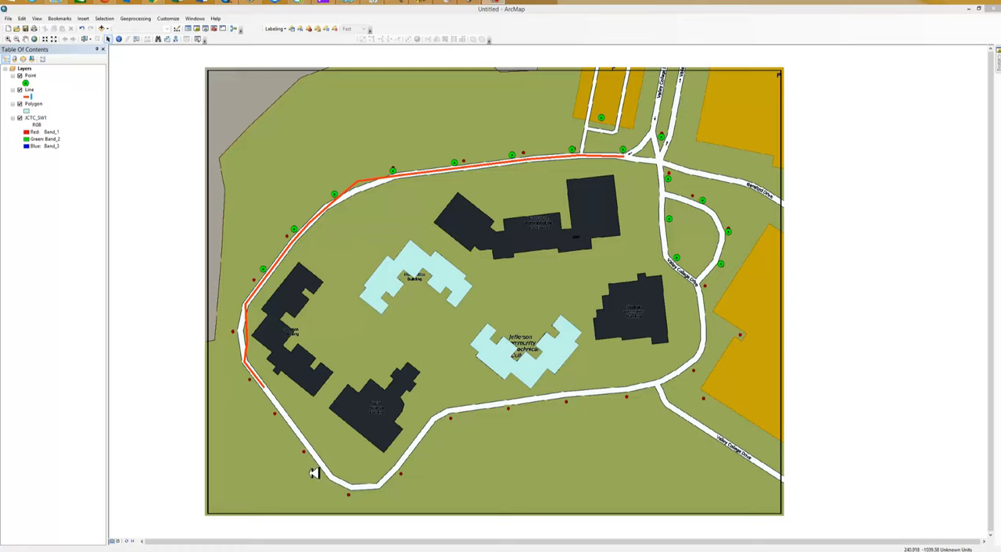
mouse_move(676, 344)
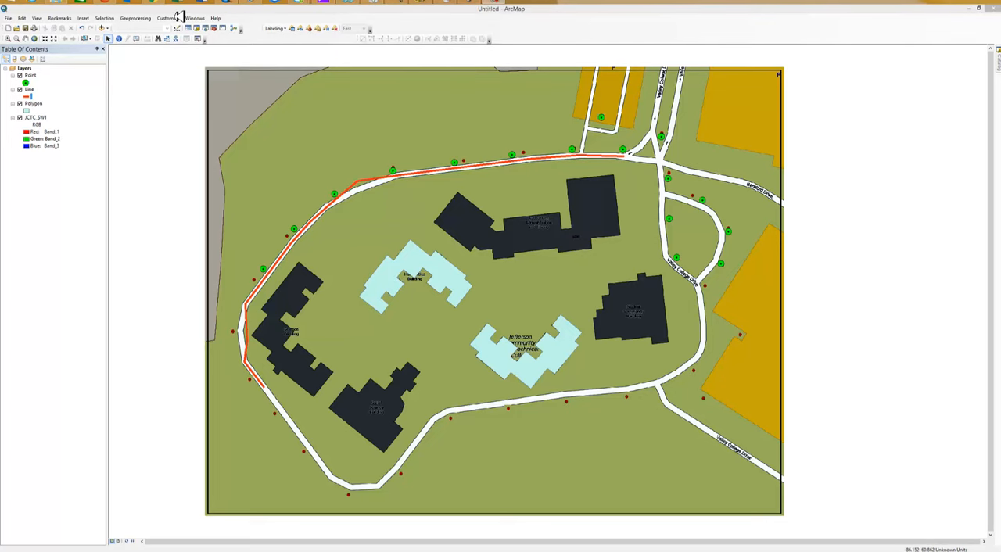
Turn on the Editor toolbar, then the Snapping toolbar, via Customize > Toolbars.
click(167, 17)
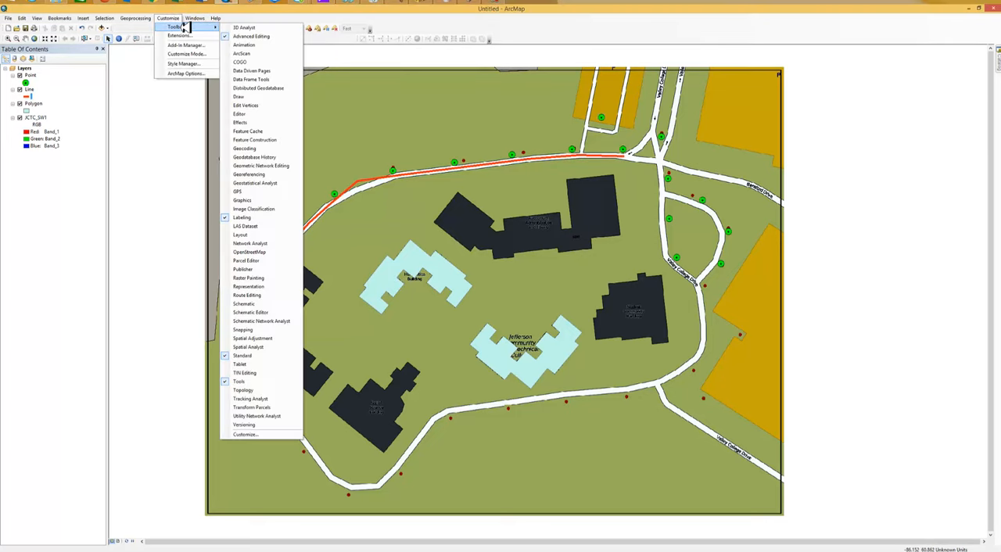
mouse_move(266, 114)
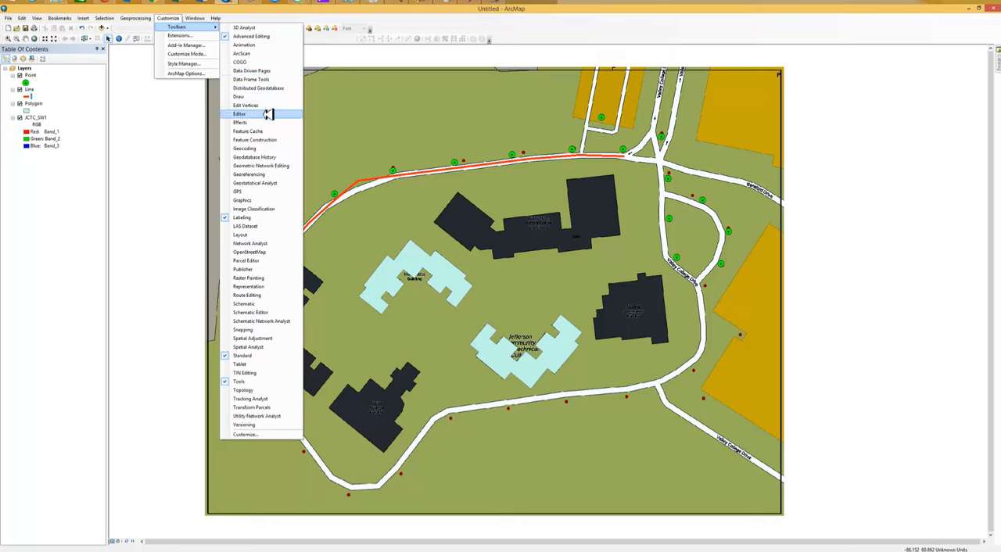
click(239, 115)
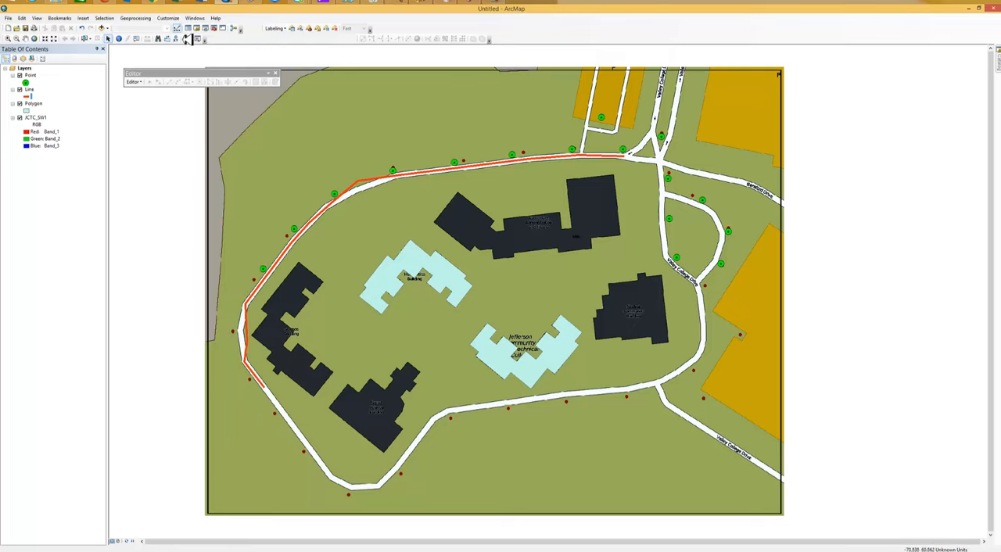
click(194, 18)
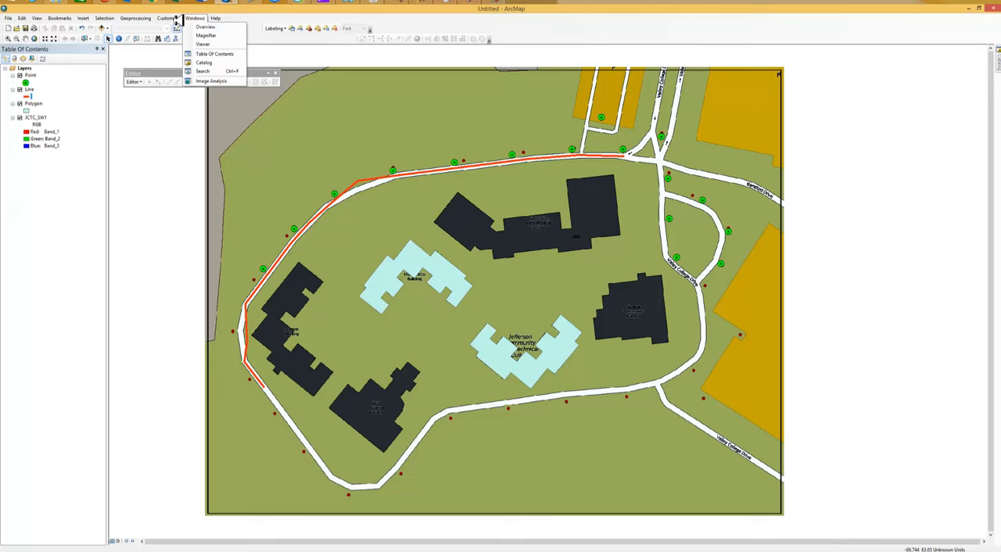
click(168, 18)
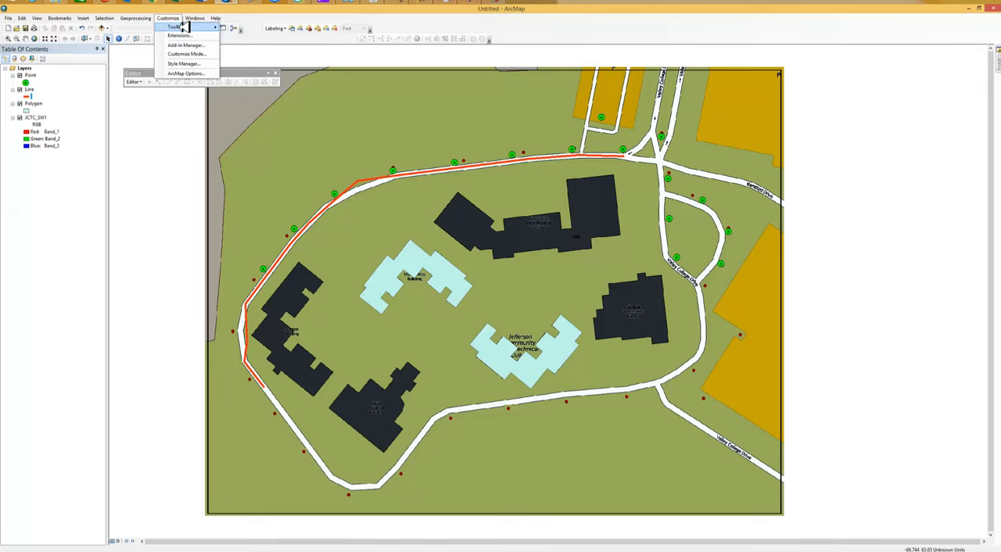
click(175, 26)
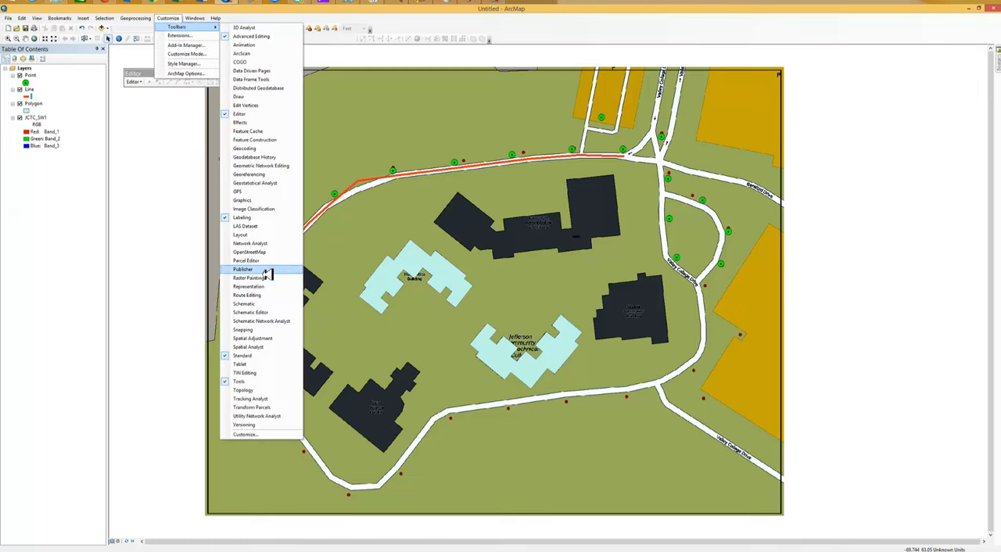
mouse_move(262, 329)
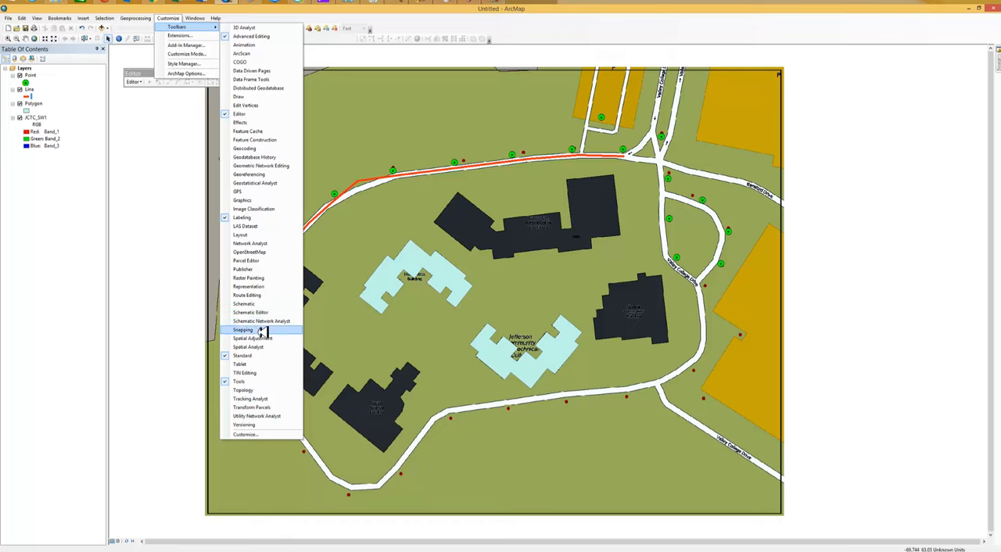
click(243, 330)
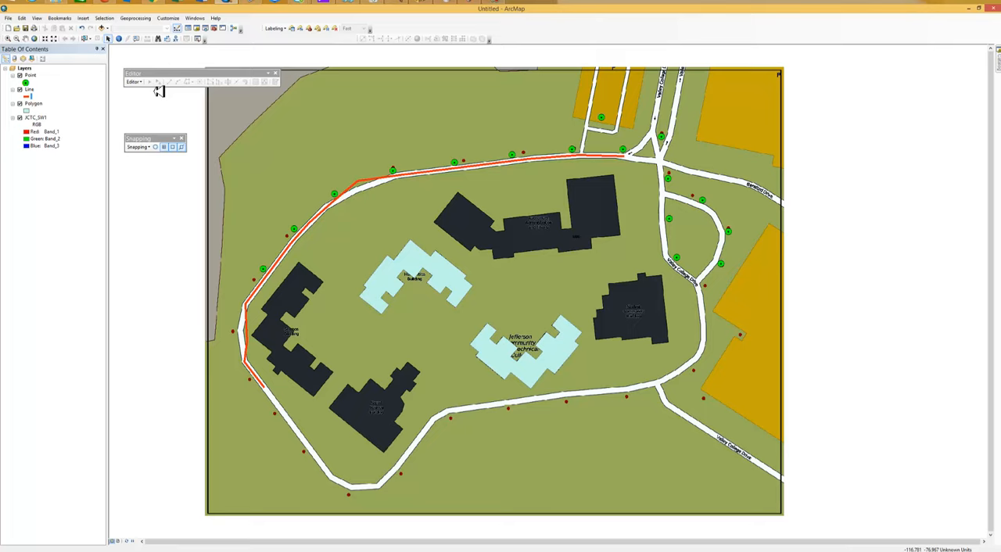
Start an editing session on the campus layers from the Editor menu.
click(134, 81)
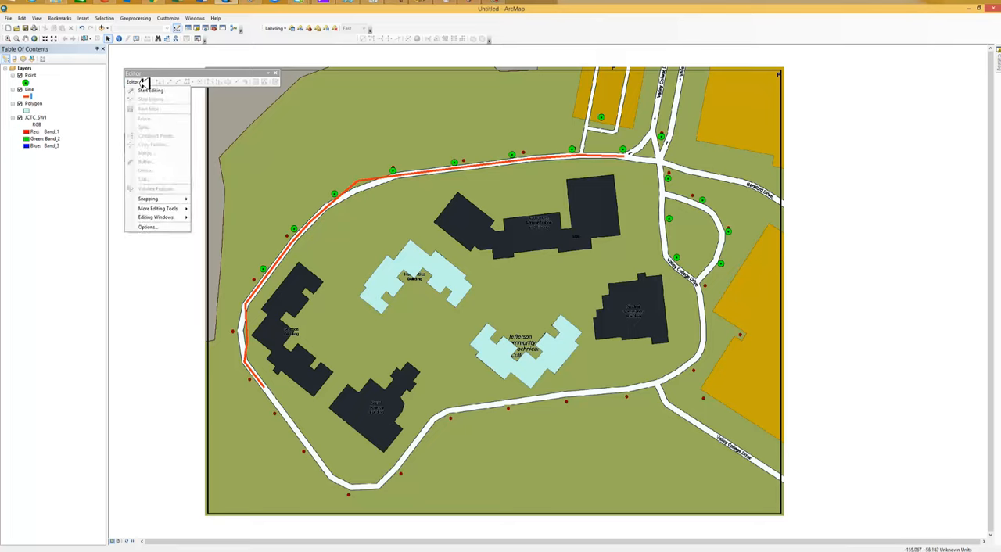
click(148, 199)
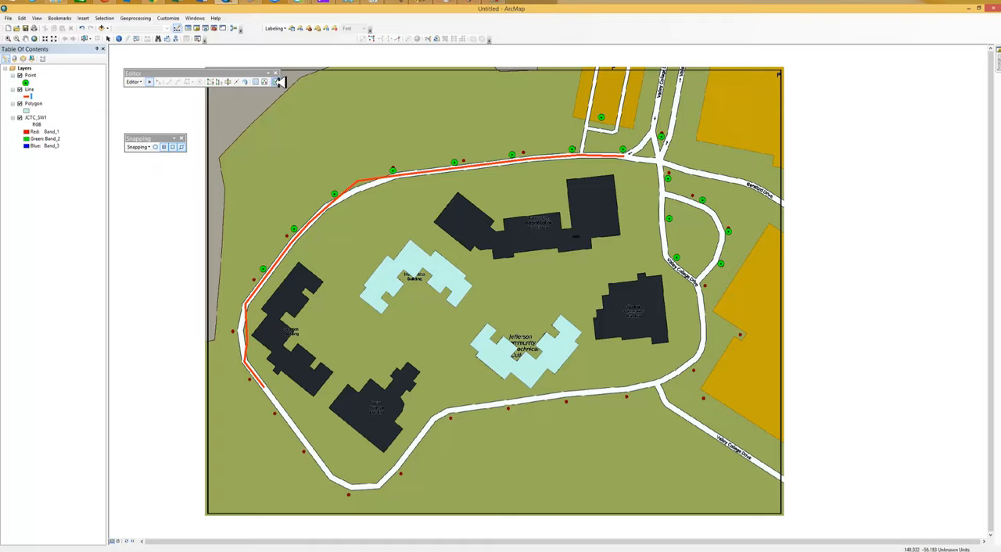
click(279, 81)
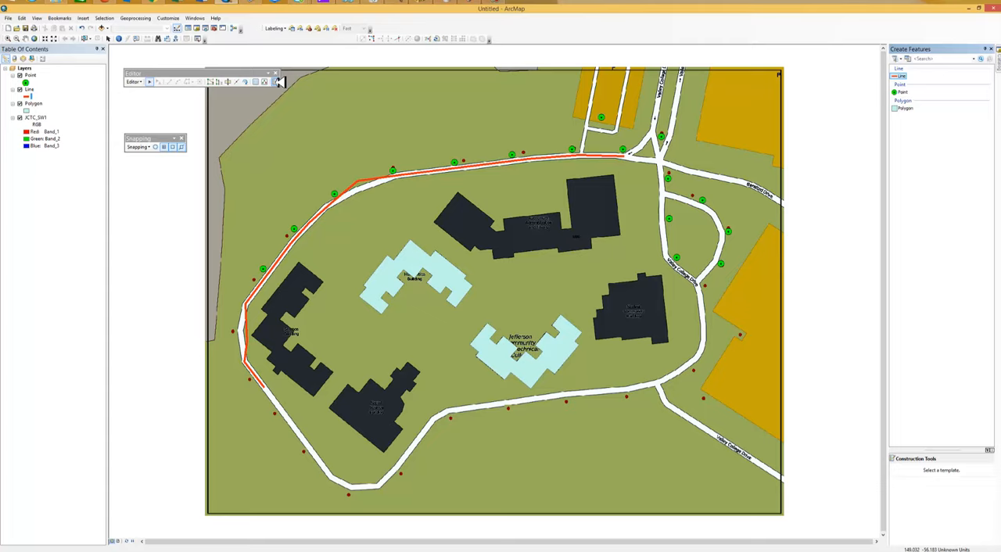
Choose the Point template in the Create Features window.
click(277, 82)
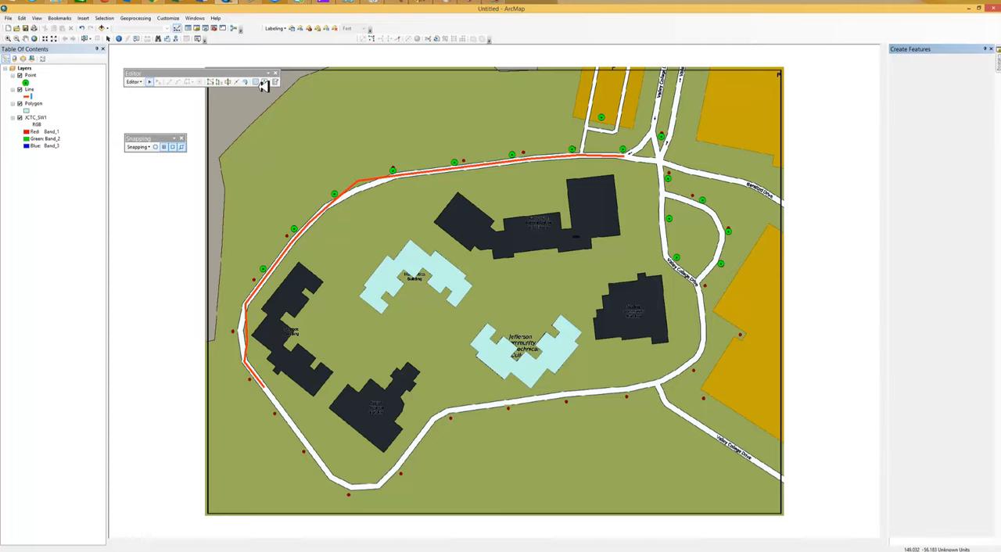
click(949, 541)
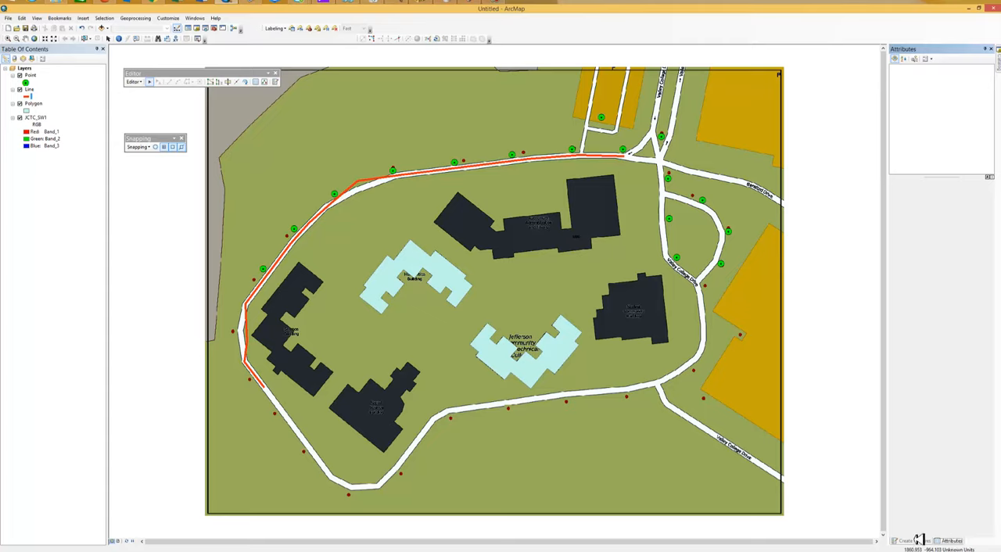
click(915, 540)
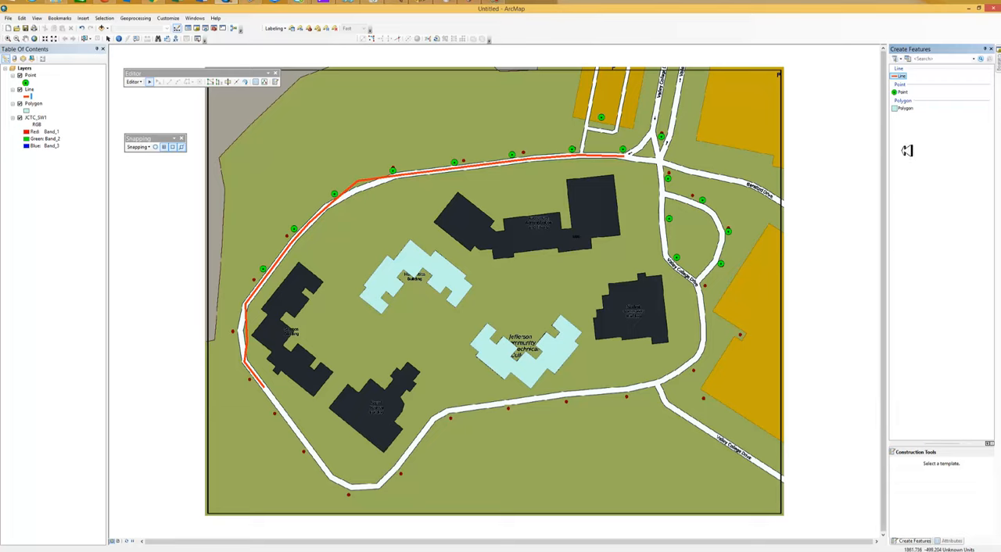
click(902, 92)
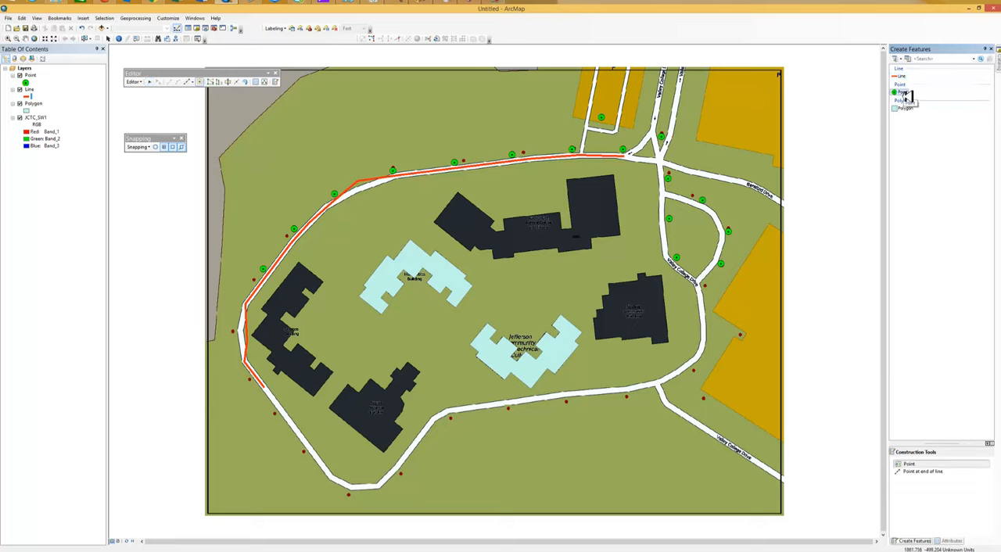
click(904, 93)
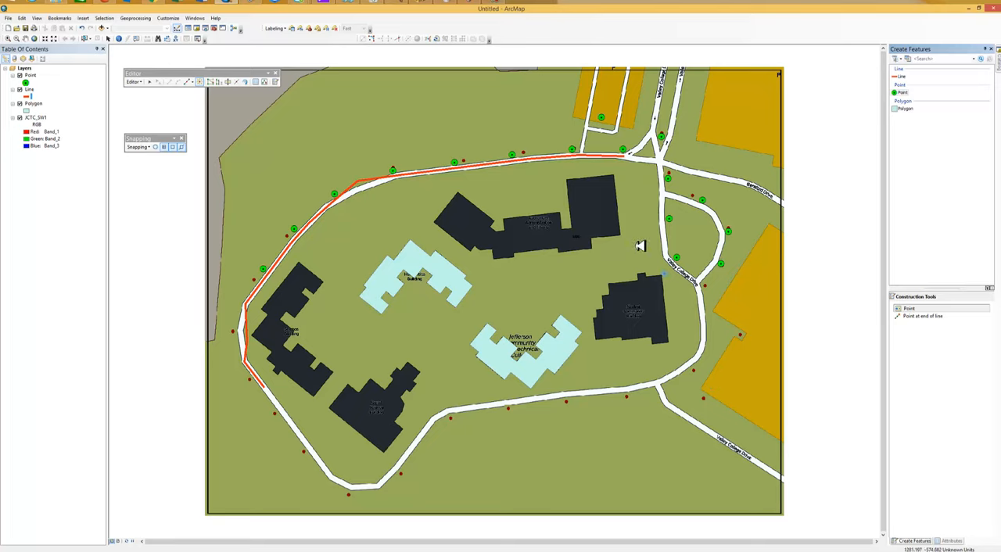
mouse_move(520, 154)
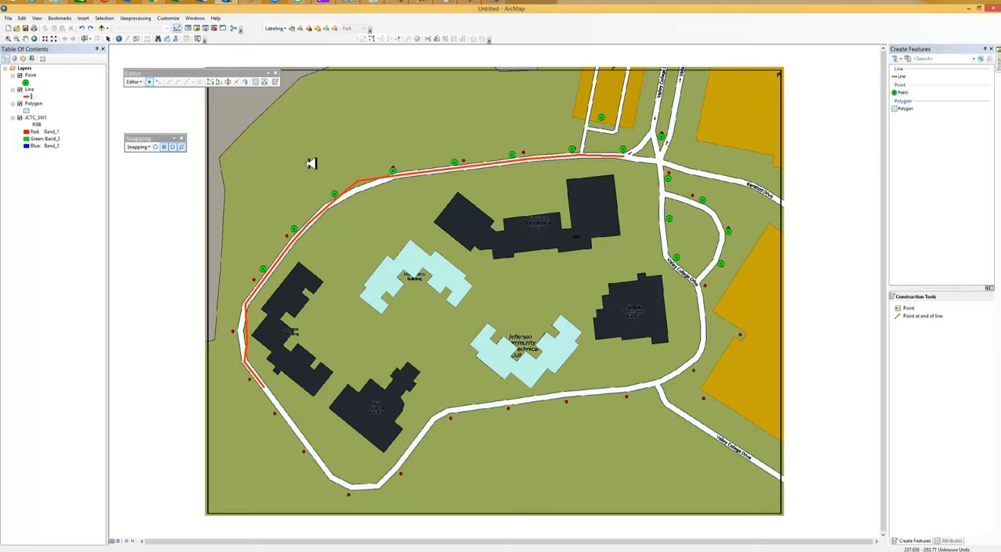
mouse_move(515, 154)
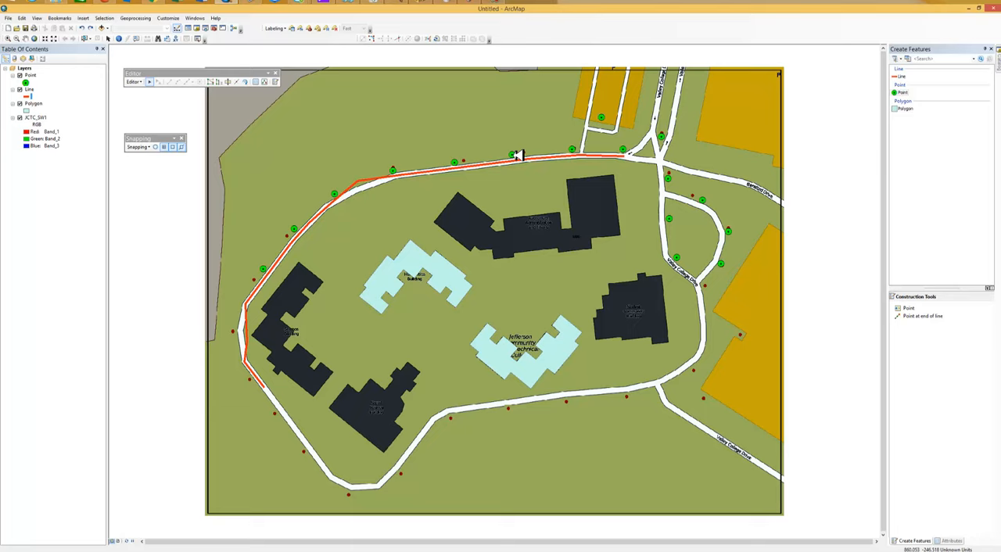
mouse_move(518, 154)
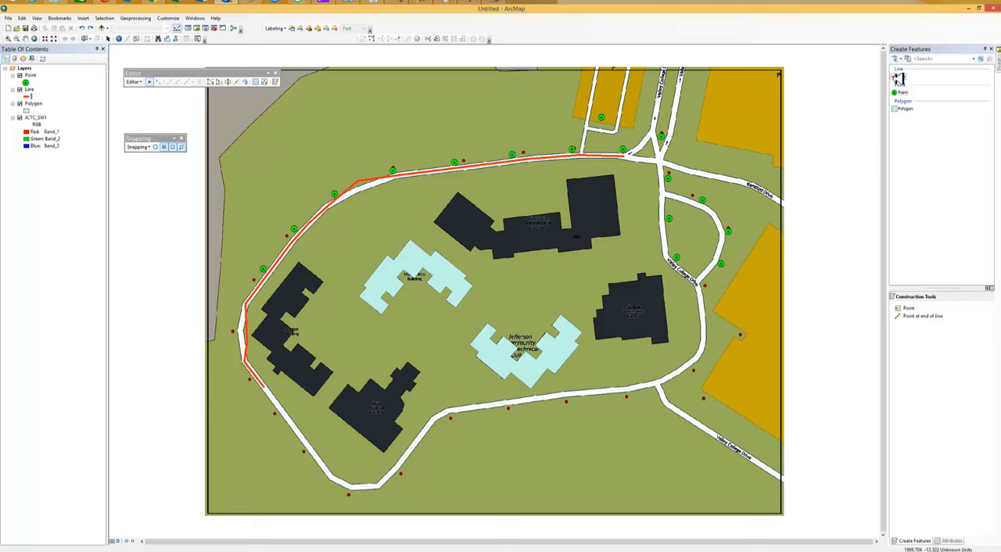
Select and reposition the green points on the northern and western roads.
click(903, 91)
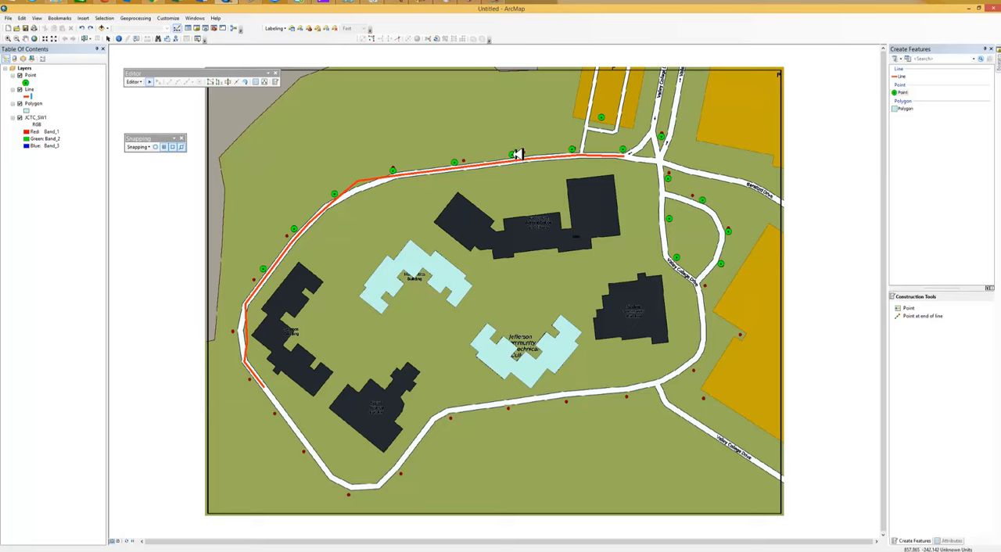
mouse_move(575, 148)
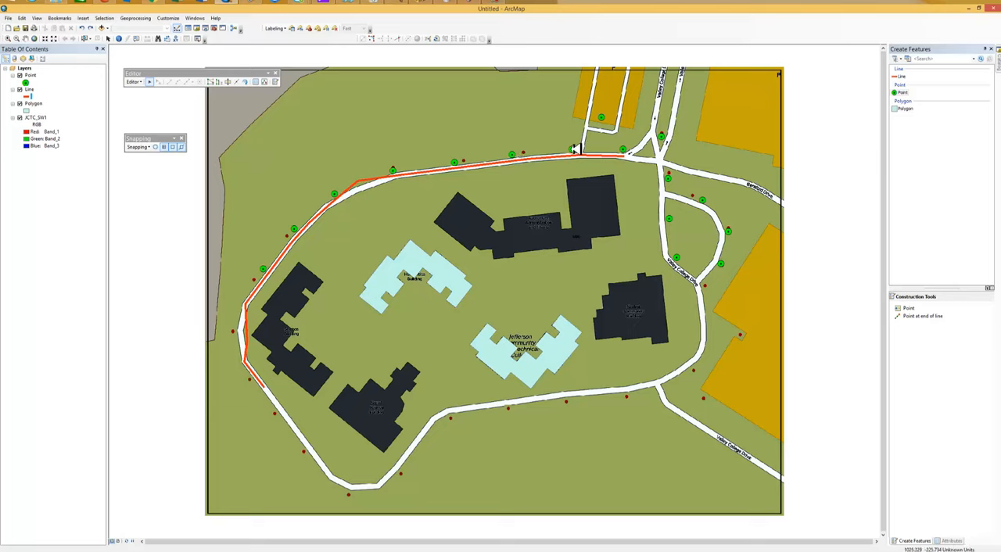
mouse_move(517, 154)
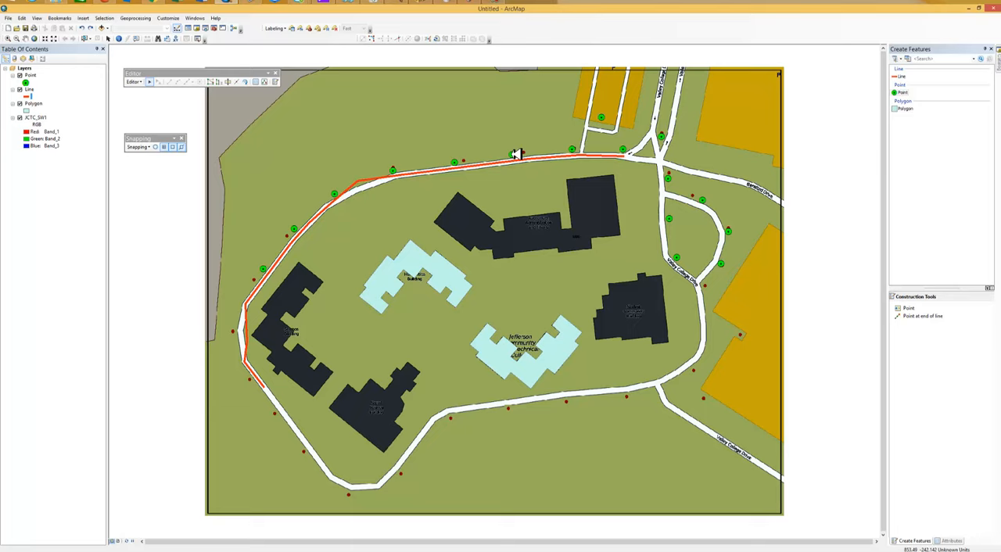
click(512, 155)
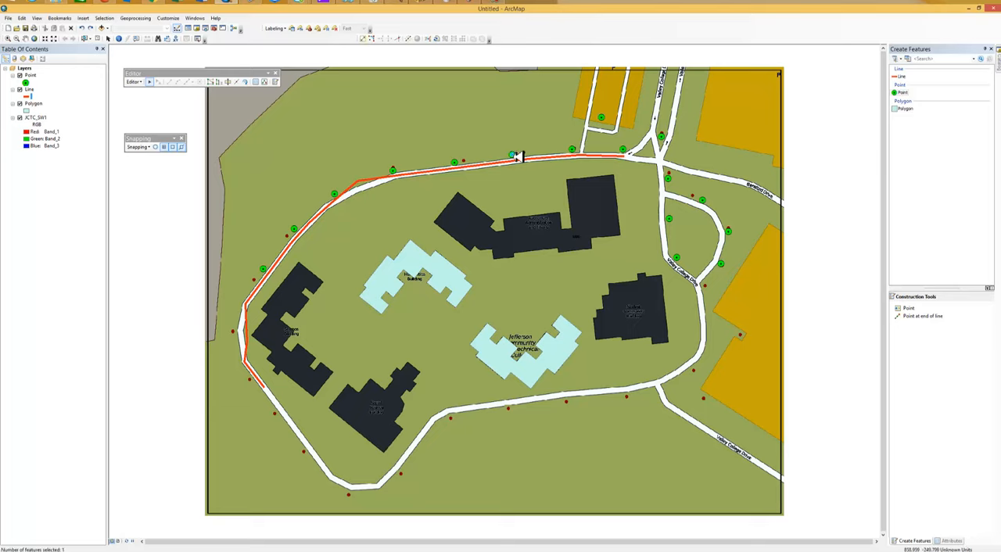
mouse_move(524, 153)
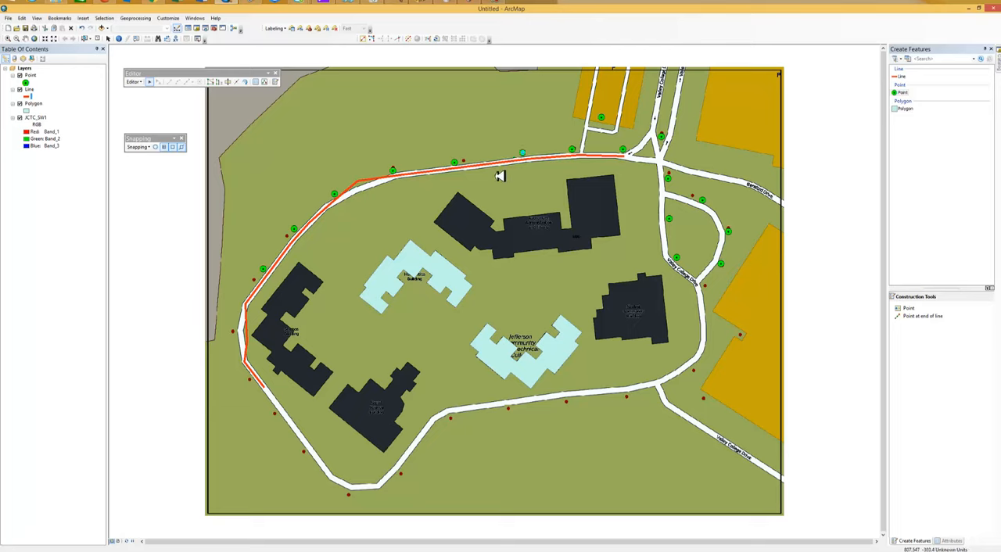
mouse_move(461, 163)
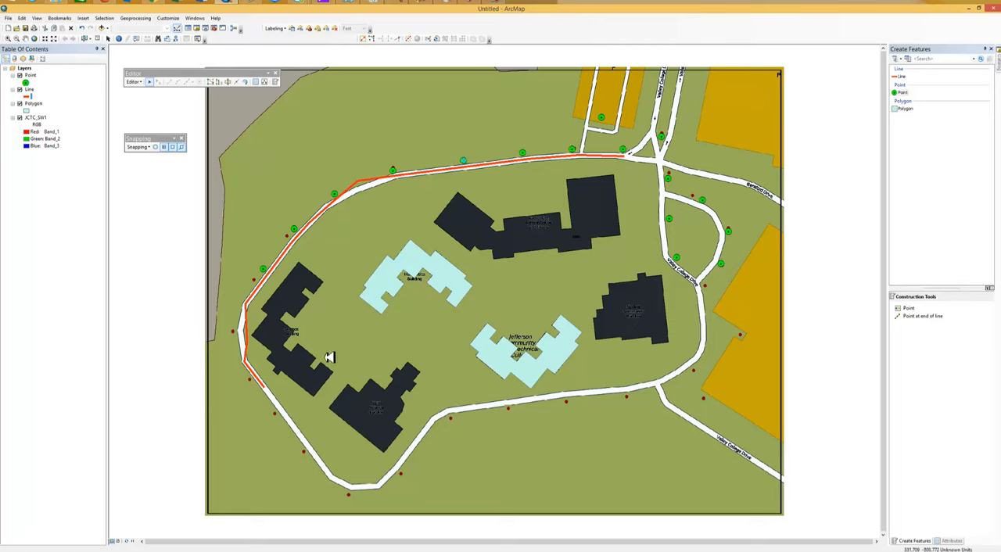
mouse_move(266, 278)
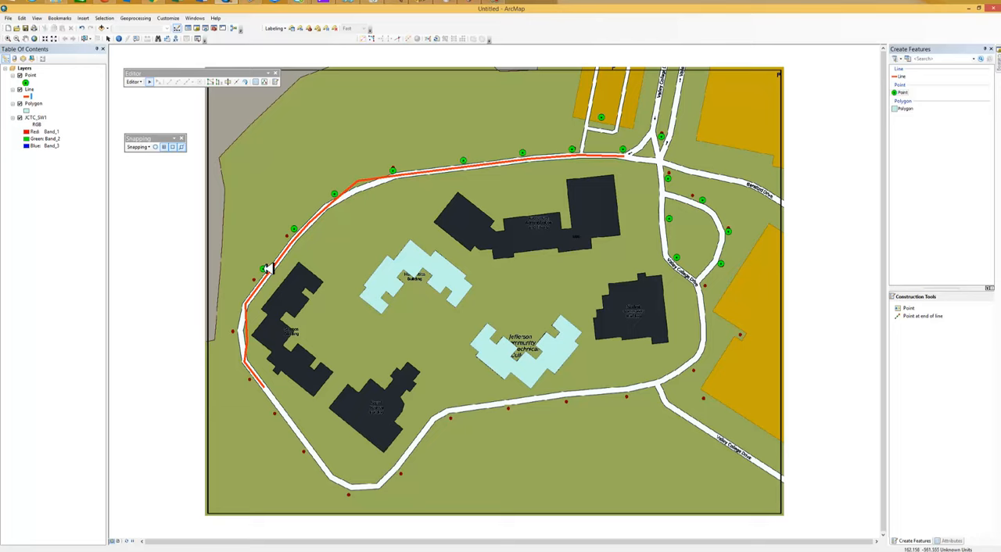
click(265, 269)
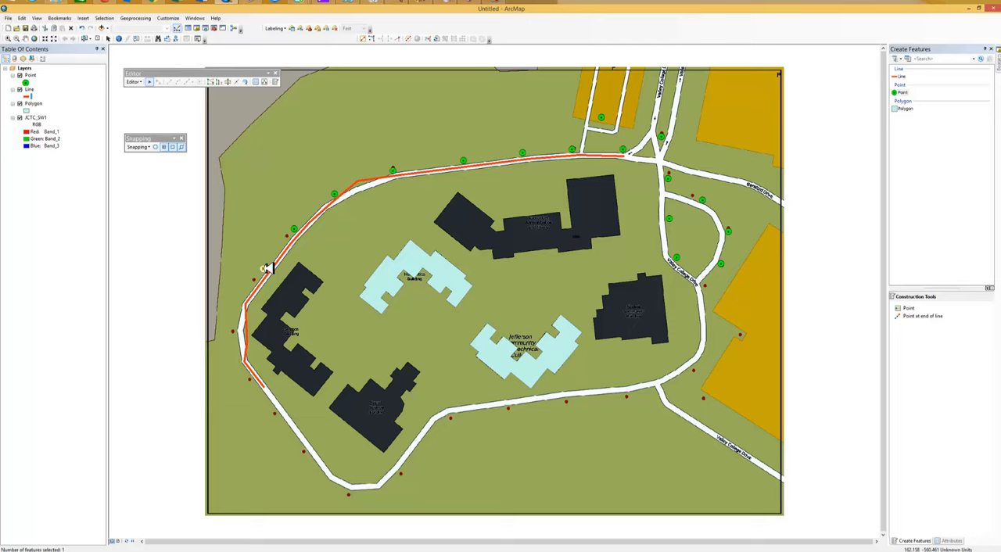
mouse_move(260, 280)
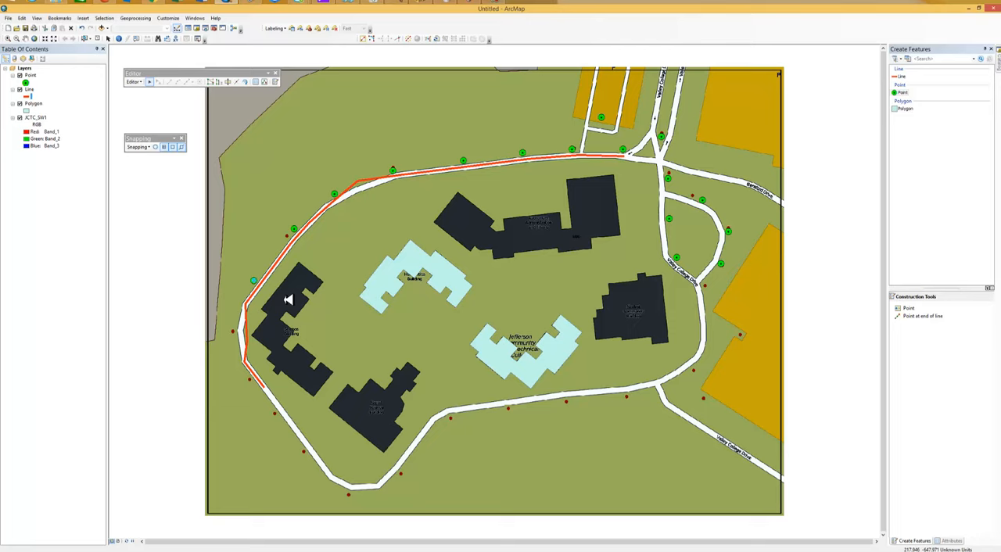
mouse_move(280, 385)
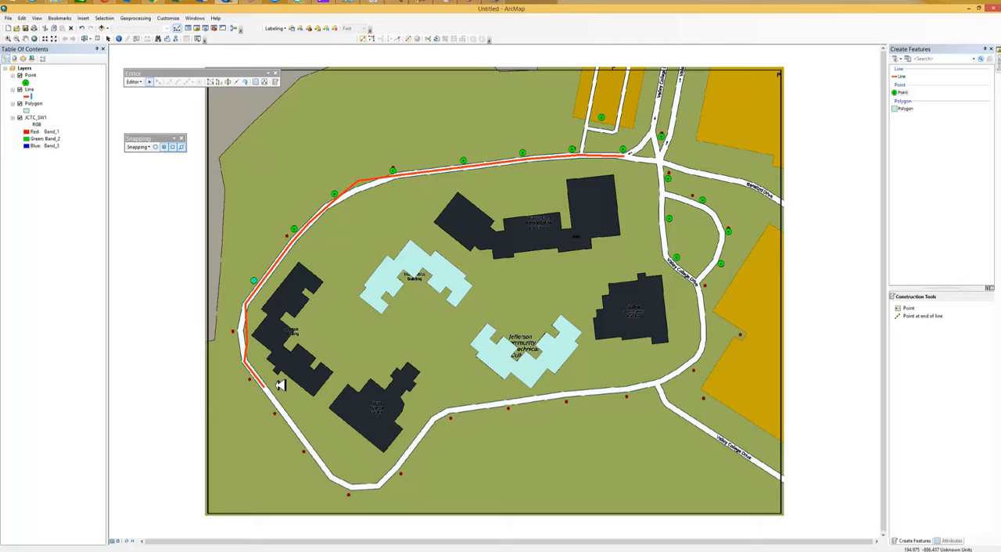
mouse_move(265, 383)
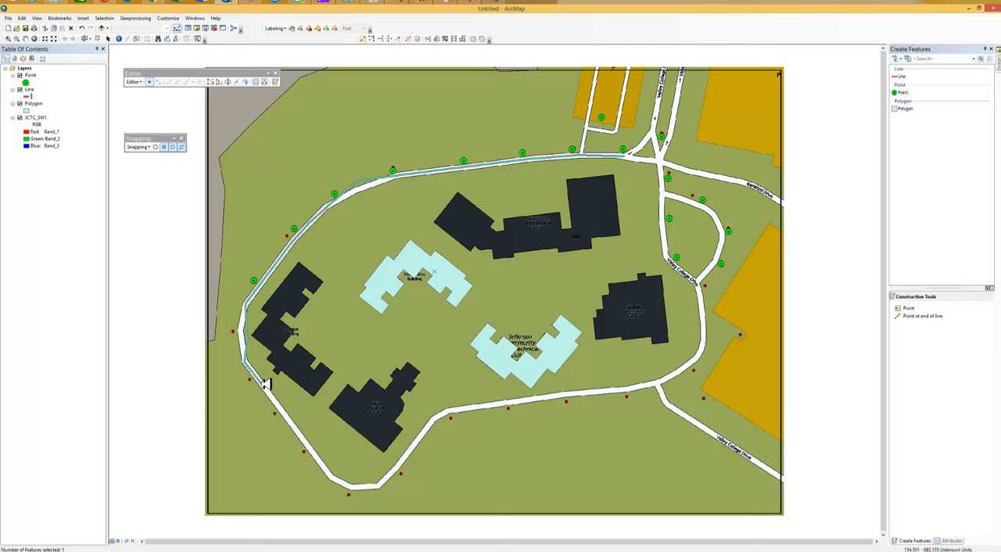
mouse_move(266, 383)
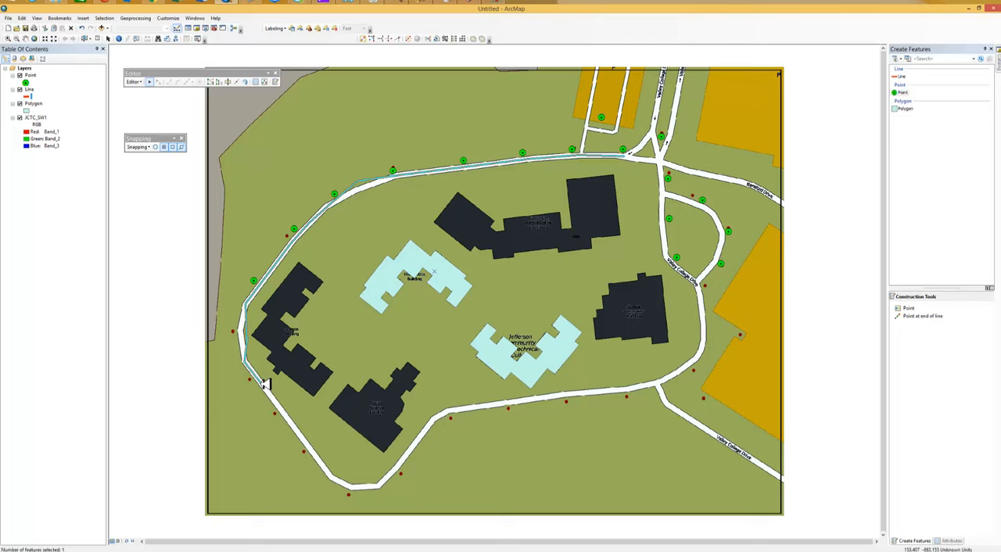
Bring up the editing options on the campus loop road line to edit its vertices.
right_click(266, 383)
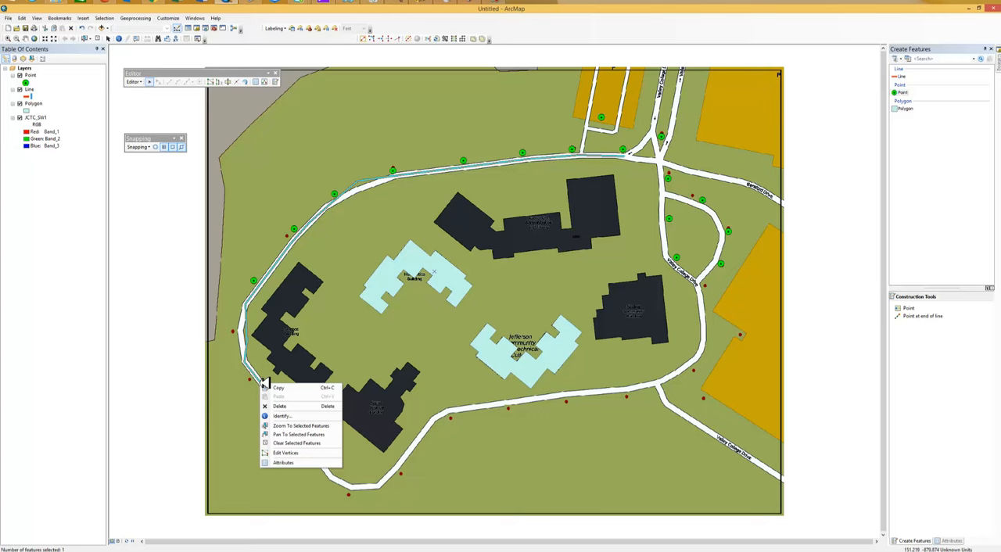
mouse_move(295, 453)
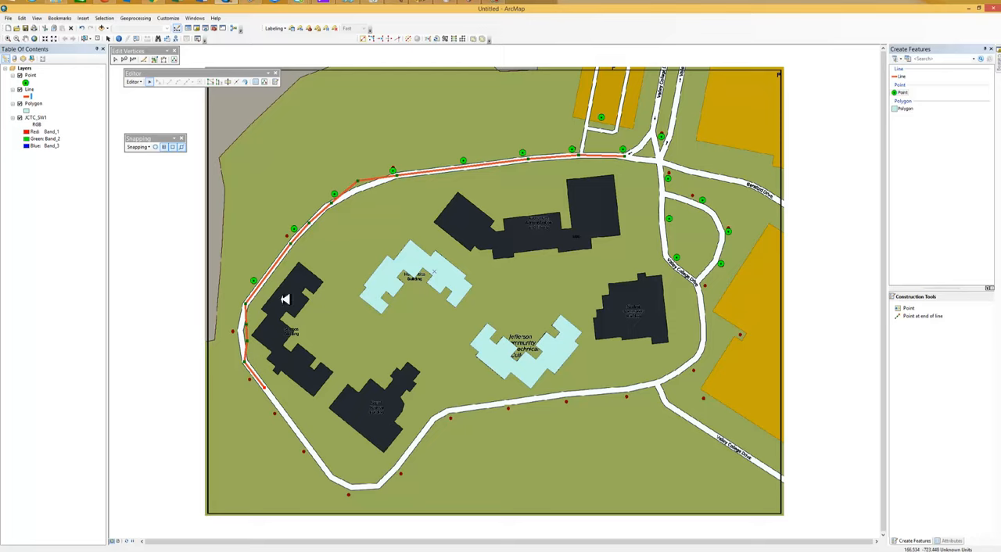
mouse_move(364, 180)
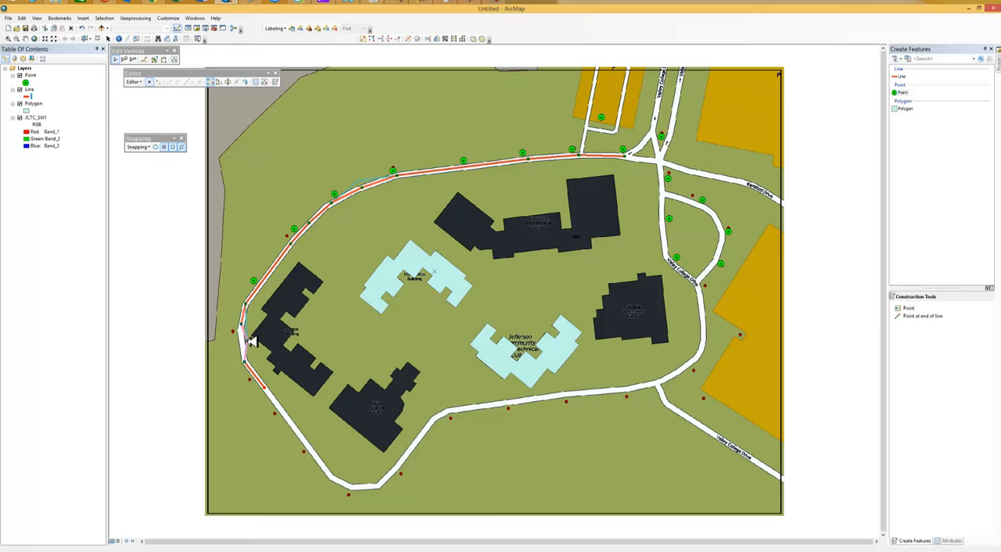
mouse_move(286, 378)
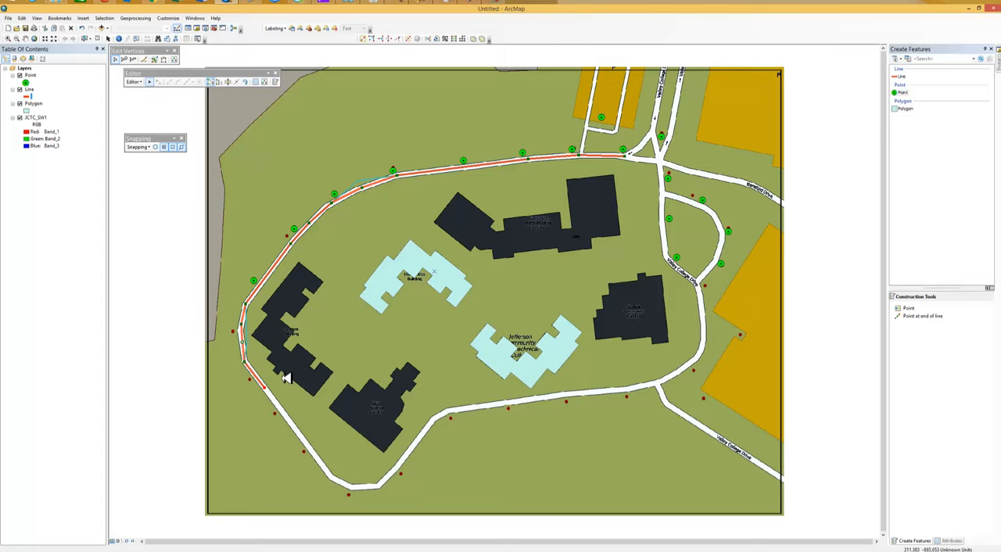
mouse_move(338, 319)
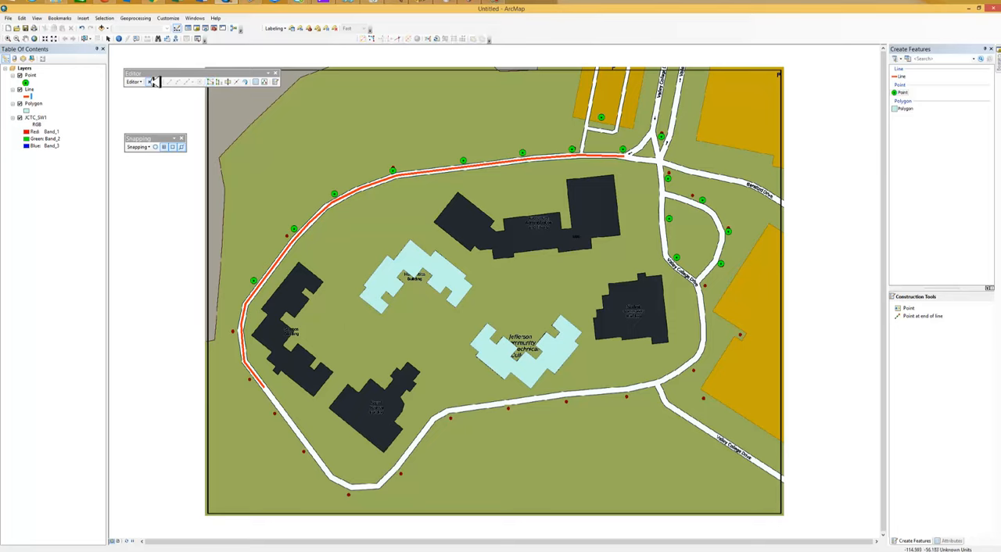
click(134, 81)
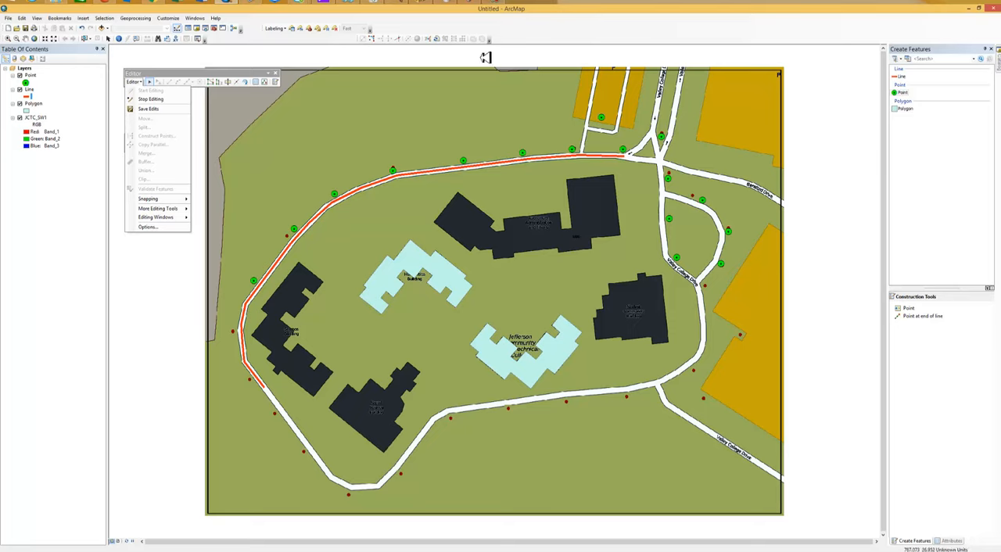
click(148, 198)
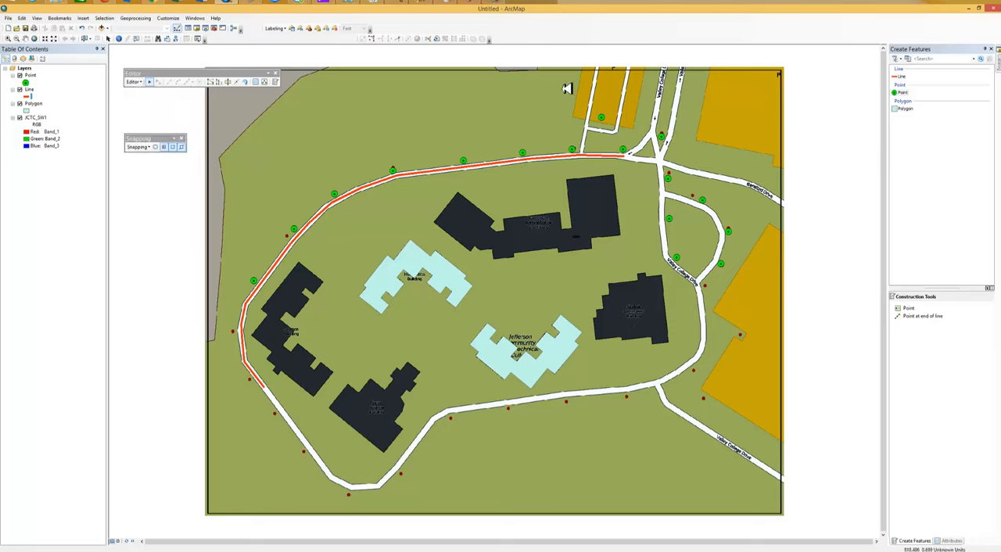
mouse_move(558, 228)
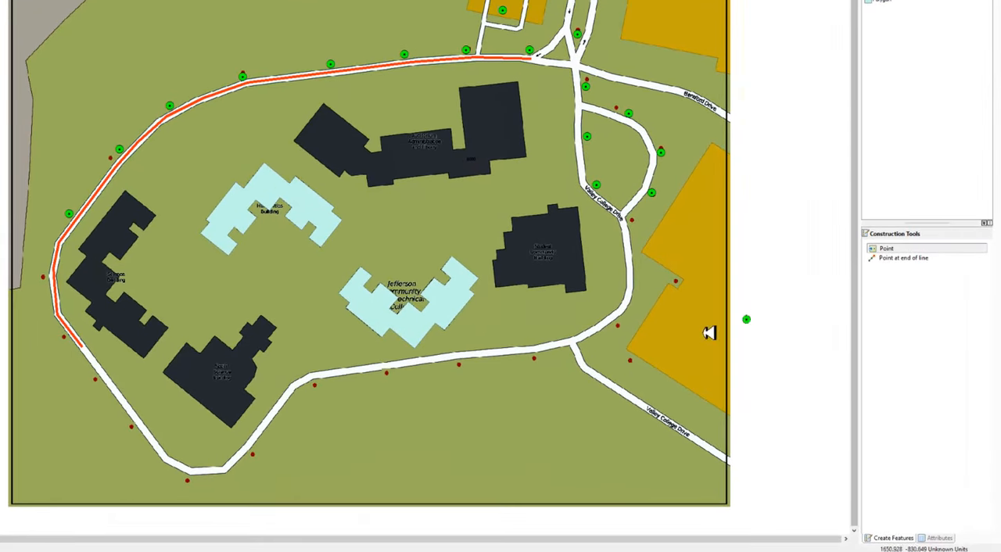
mouse_move(540, 360)
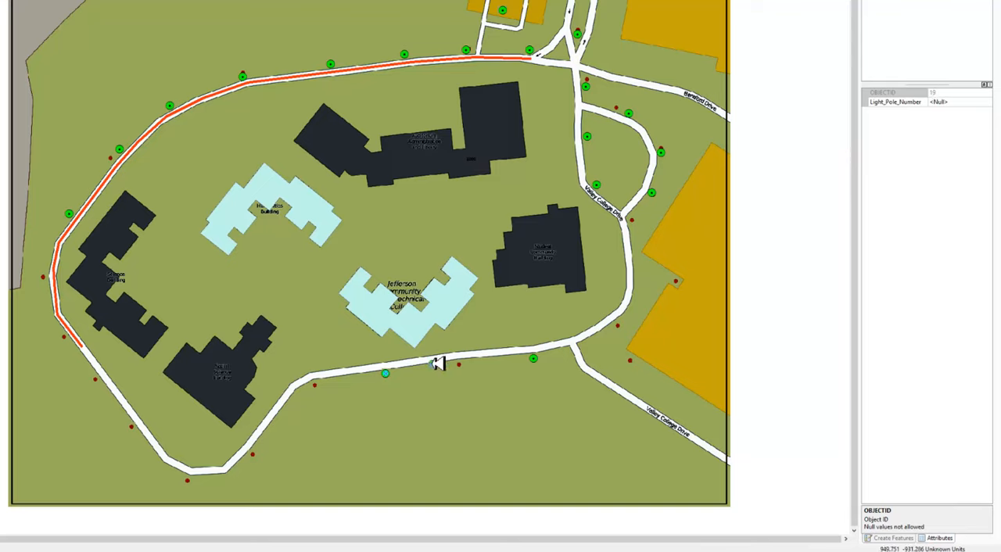
mouse_move(463, 363)
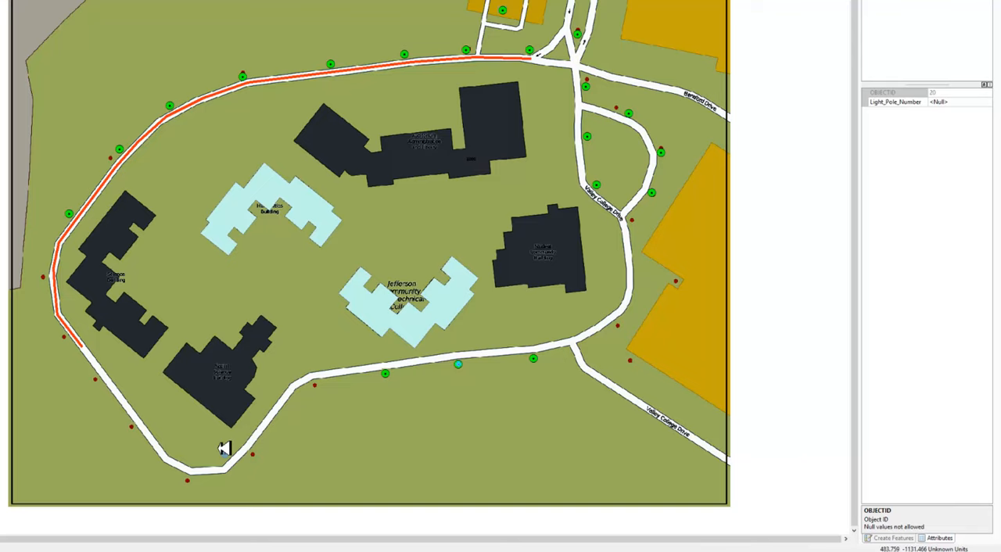
mouse_move(626, 243)
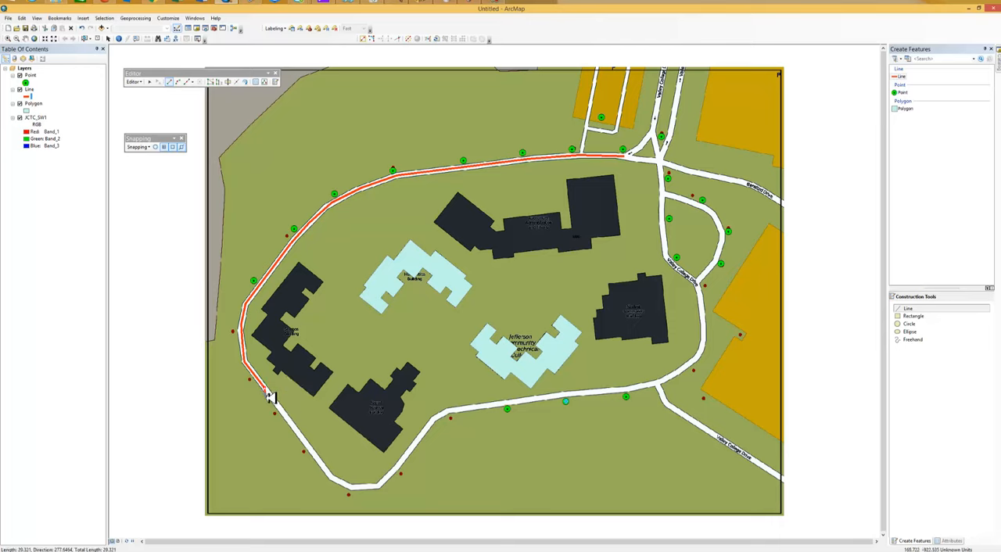
mouse_move(290, 410)
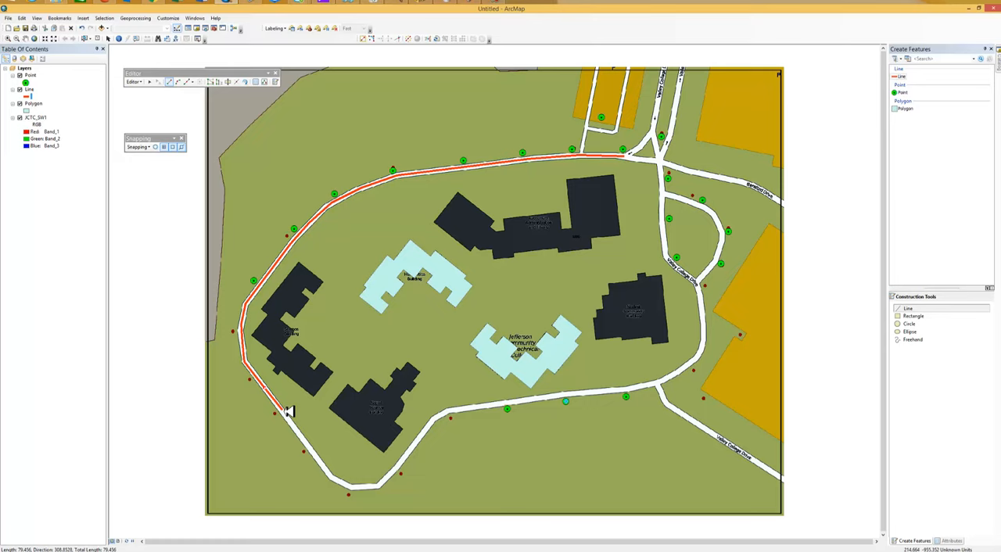
Trace a road line along the southwestern curve to the southern road and check its attributes.
click(329, 467)
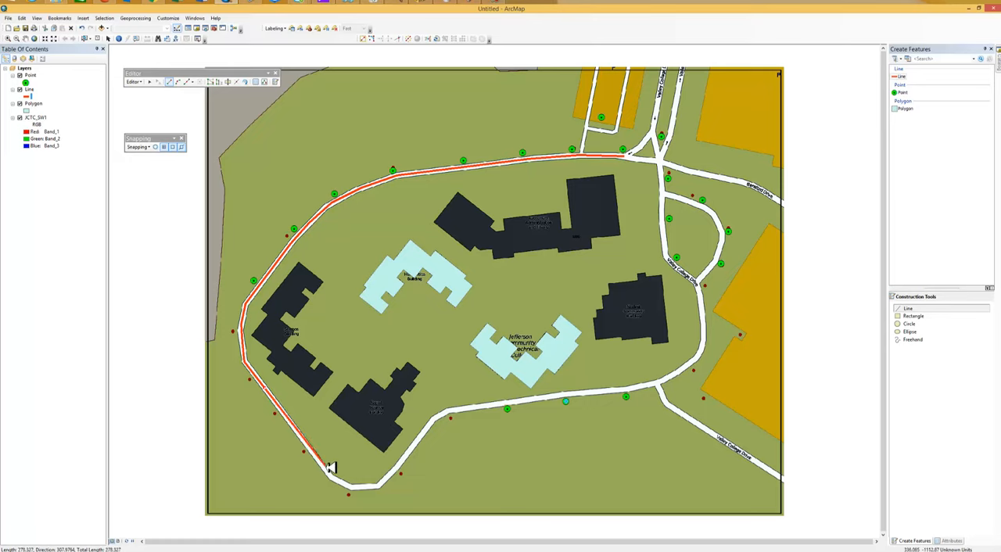
mouse_move(333, 470)
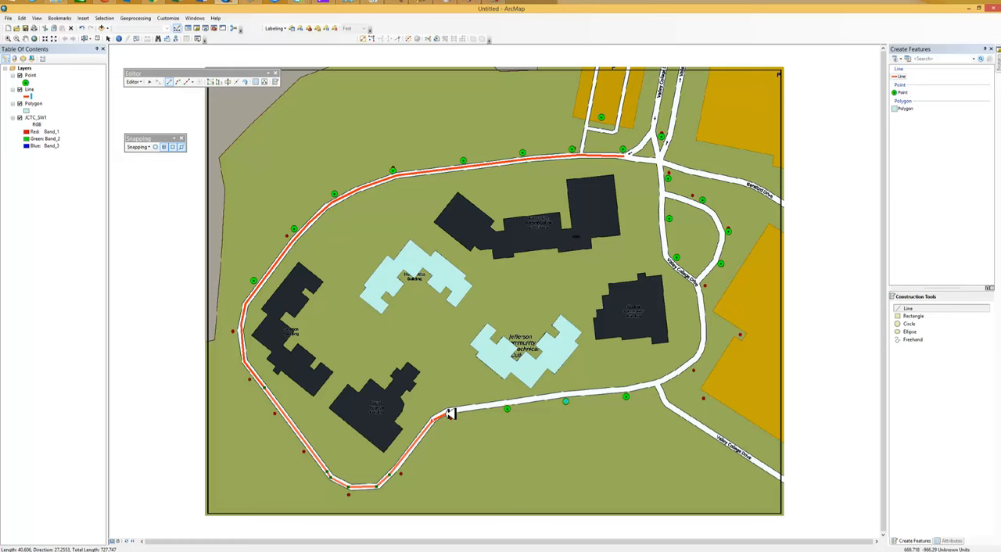
click(452, 414)
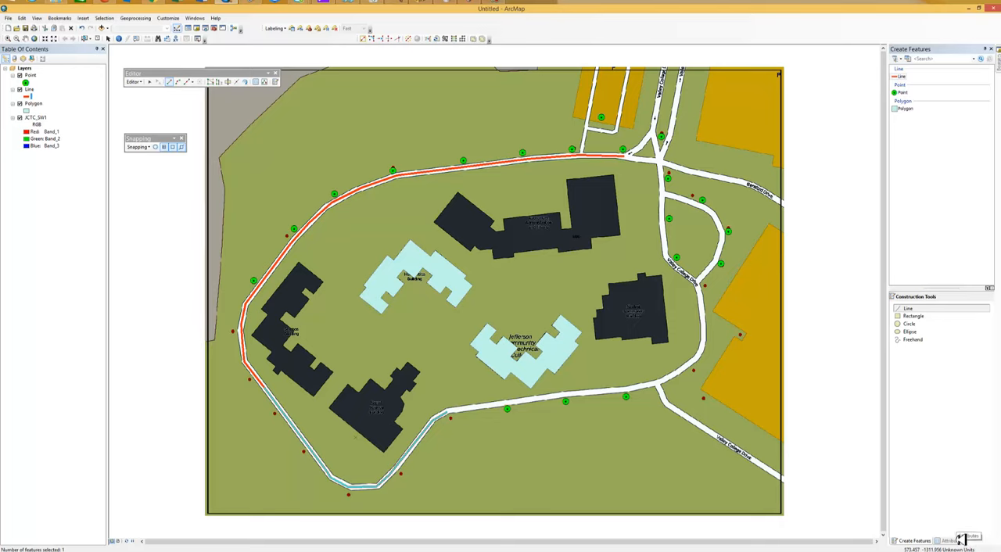
click(952, 541)
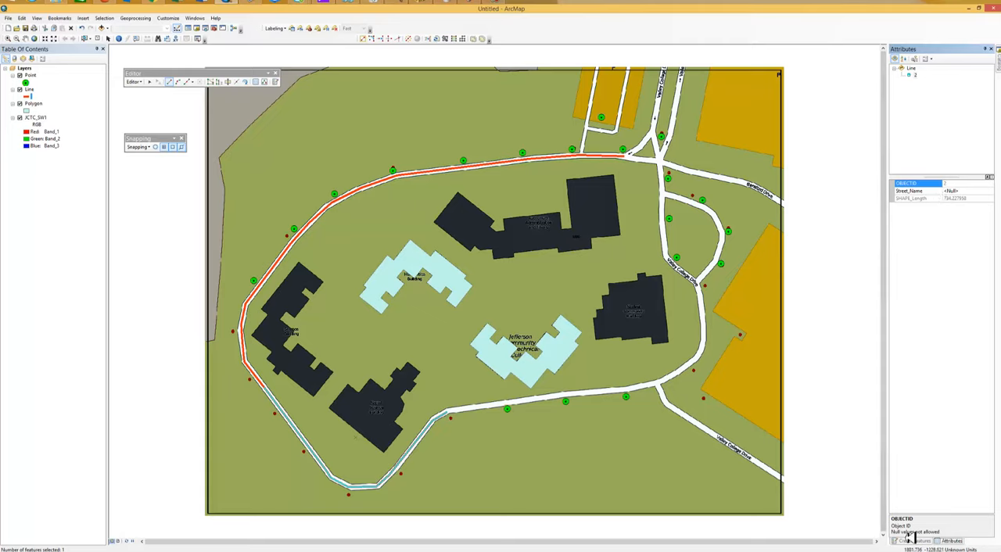
click(910, 541)
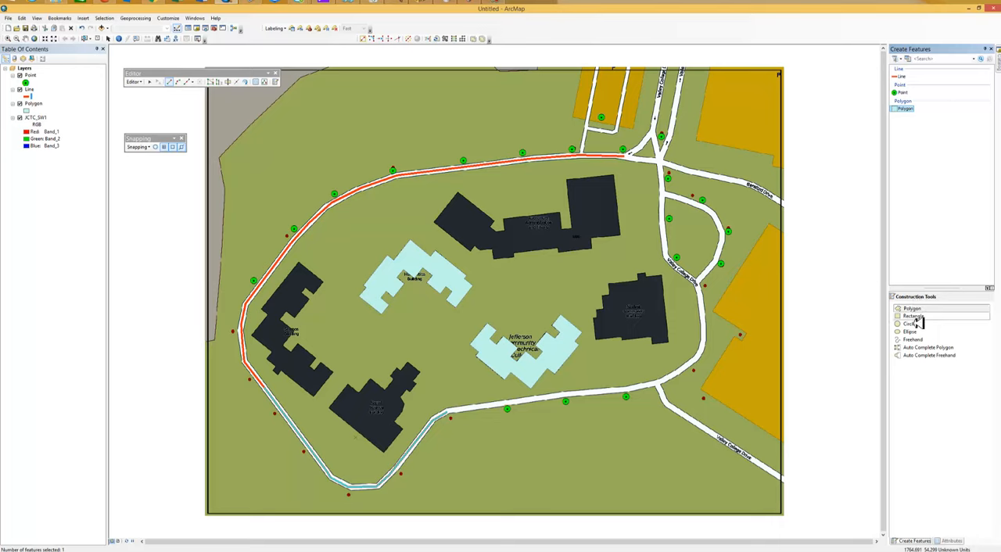
mouse_move(718, 365)
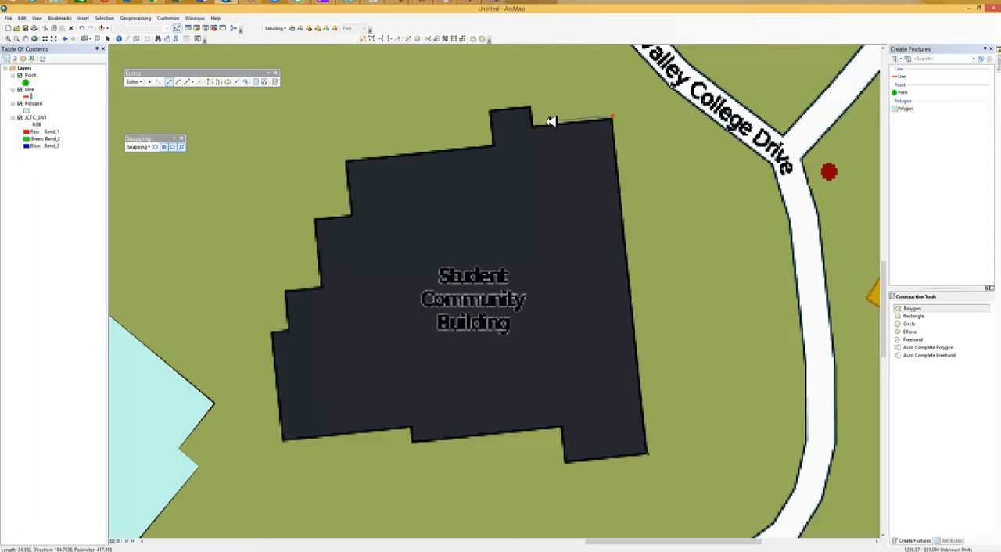
Place corners of the Student Community Building outline, including the top notch.
click(538, 105)
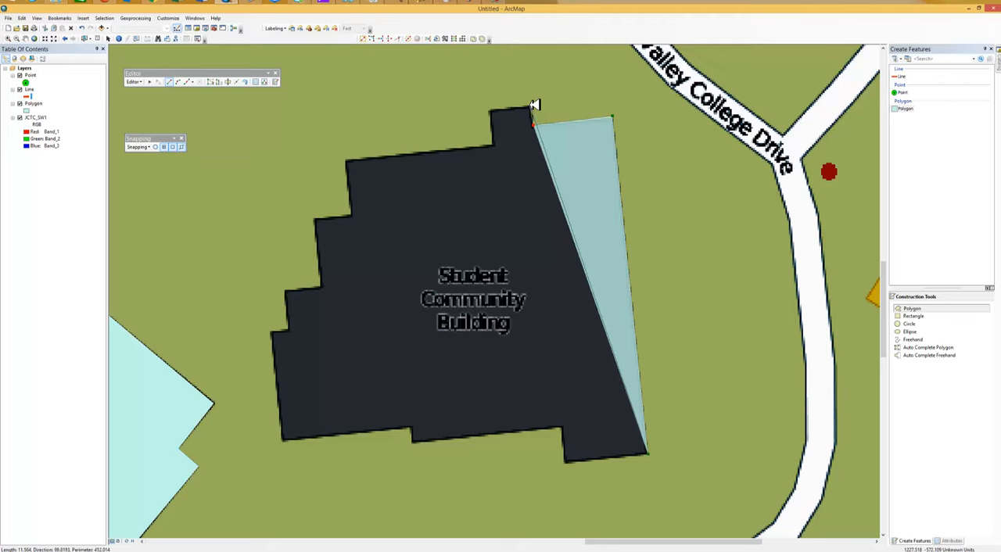
click(491, 109)
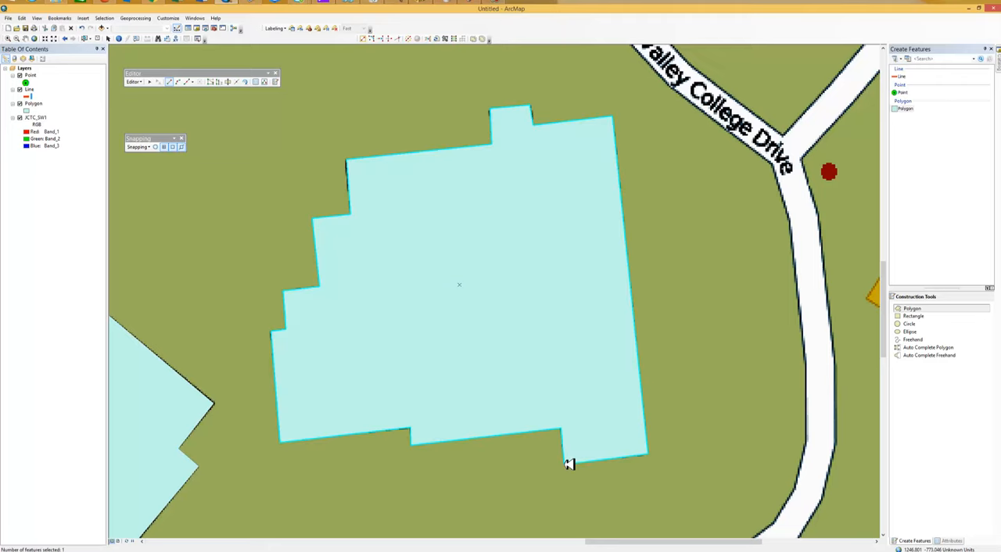
mouse_move(602, 422)
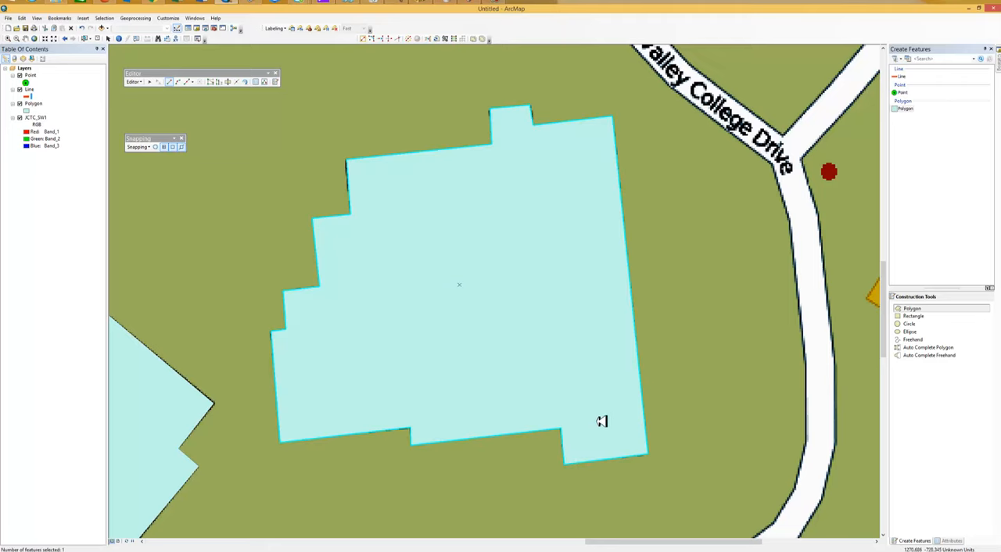
mouse_move(442, 115)
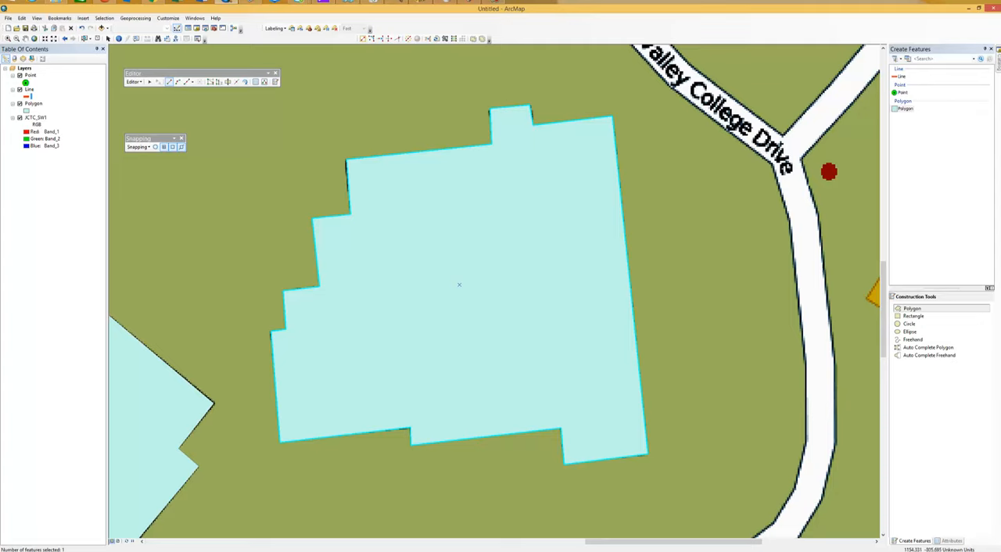
Review the building polygon's attributes, then choose to stop editing and save.
click(953, 541)
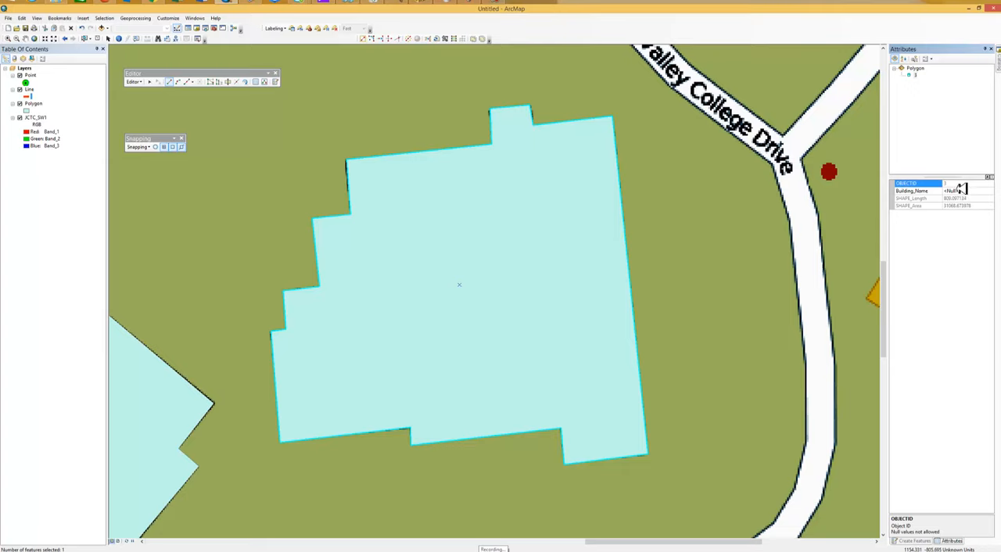
mouse_move(892, 224)
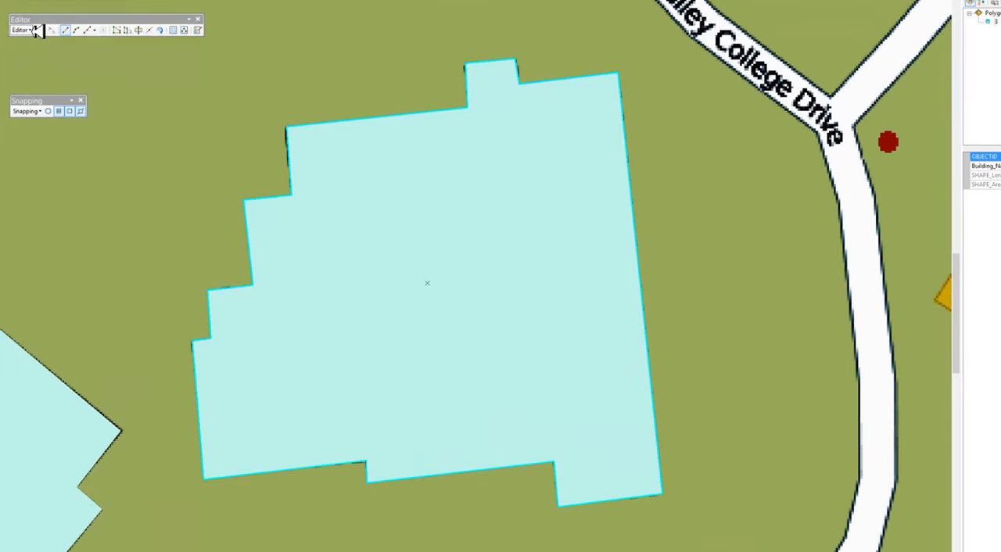
click(22, 30)
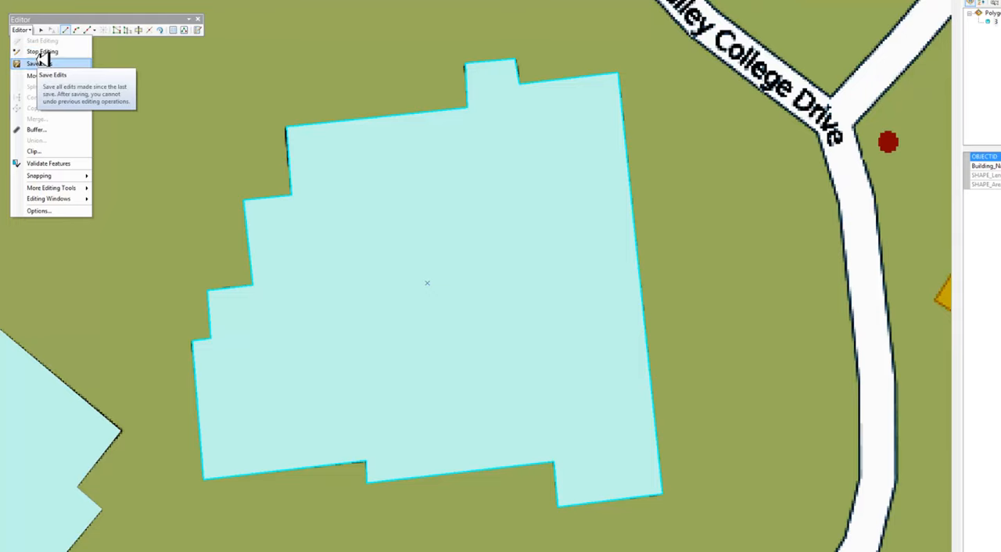
click(41, 51)
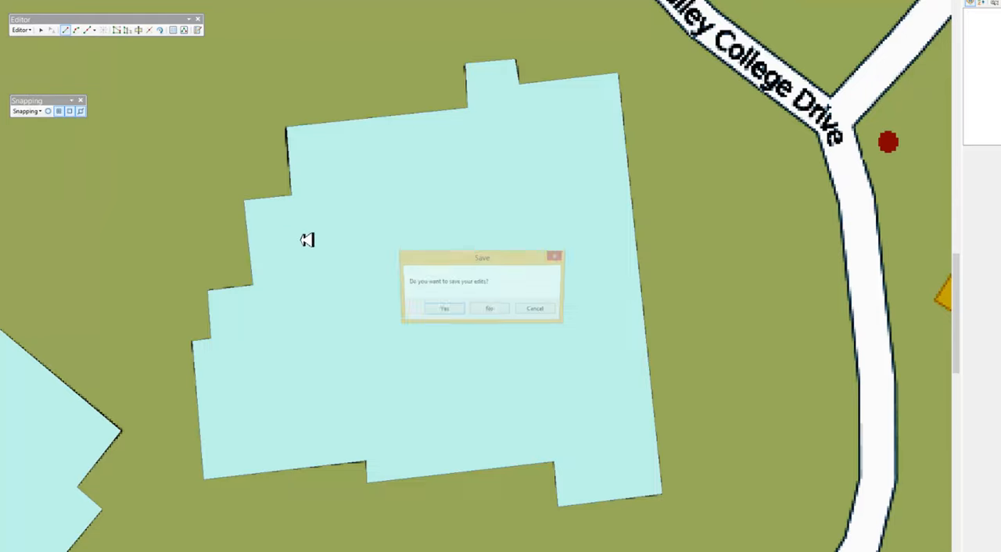